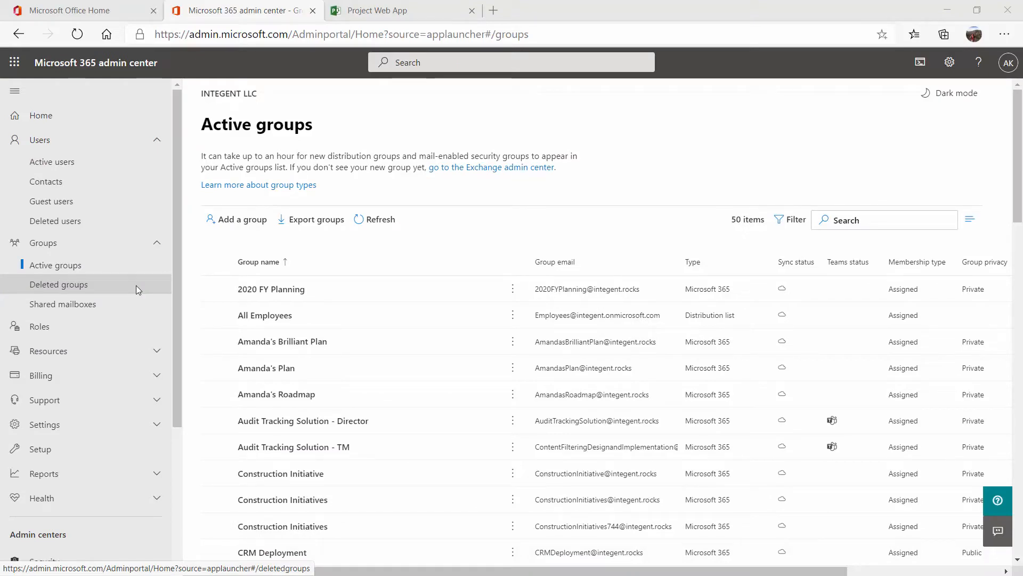
mouse_move(137, 289)
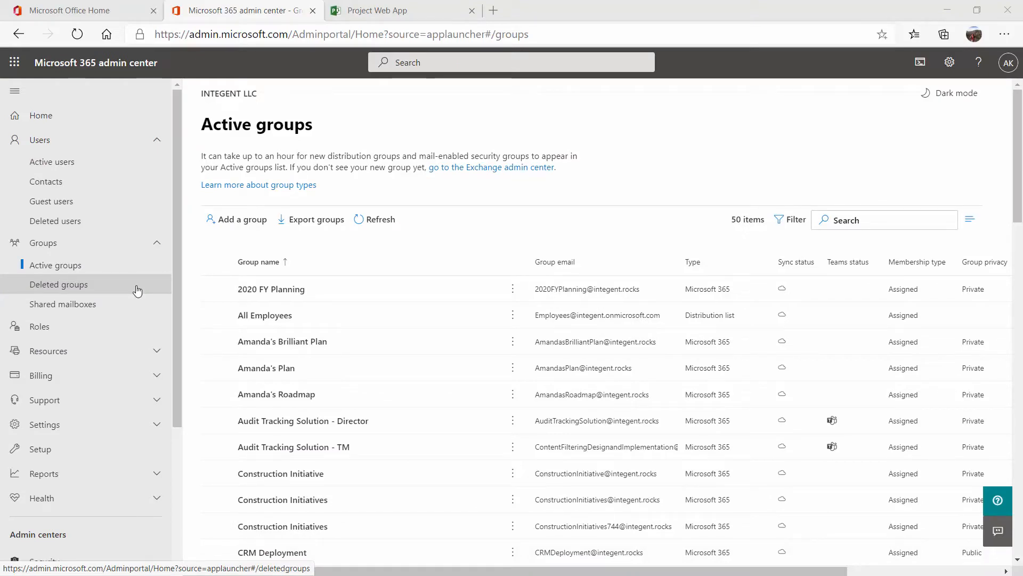
mouse_move(93, 132)
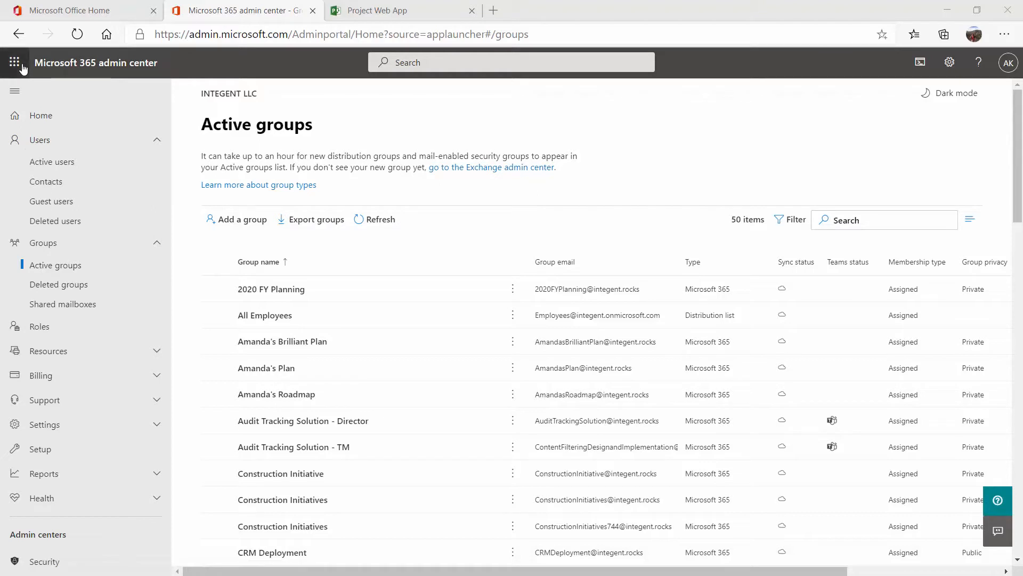
mouse_move(15, 62)
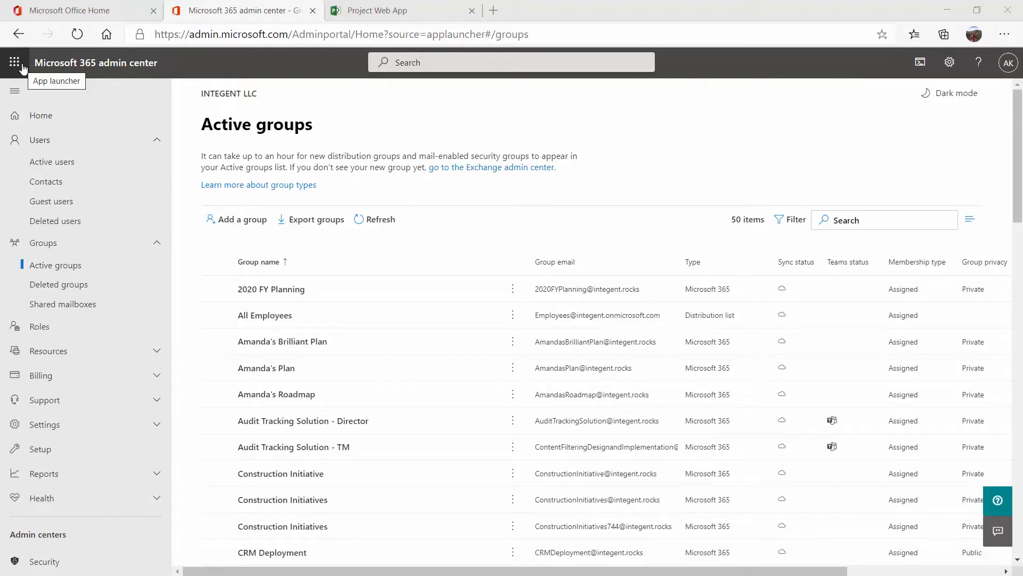
Step: Filter the Active groups list to Security groups, showing the eight Project Online groups
left_click(15, 62)
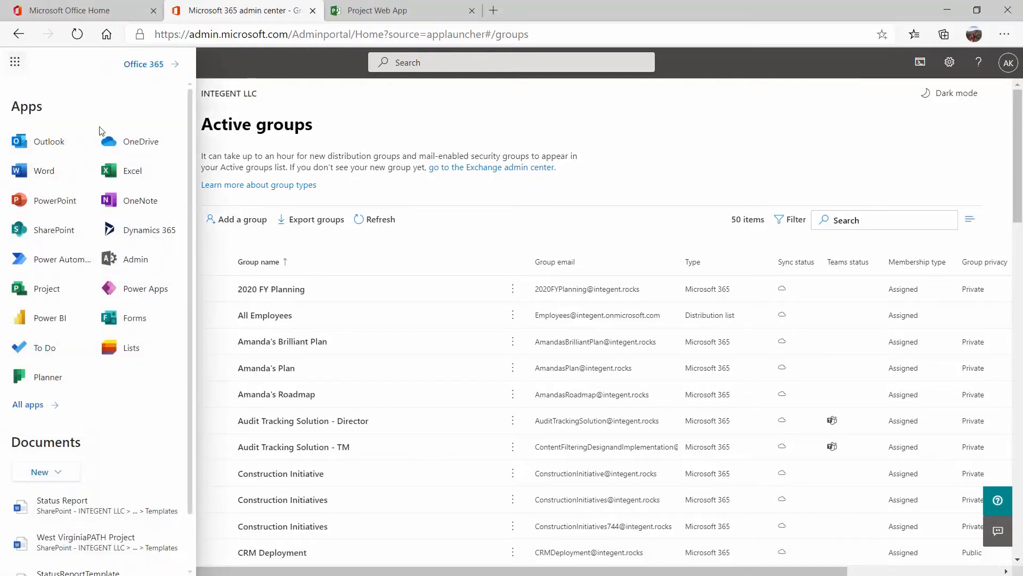
mouse_move(133, 262)
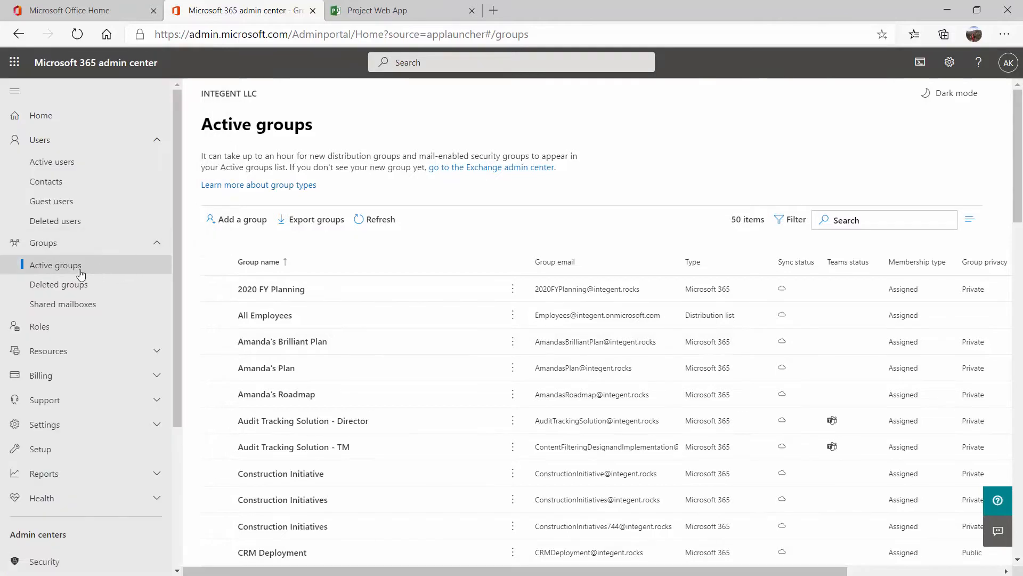
mouse_move(90, 249)
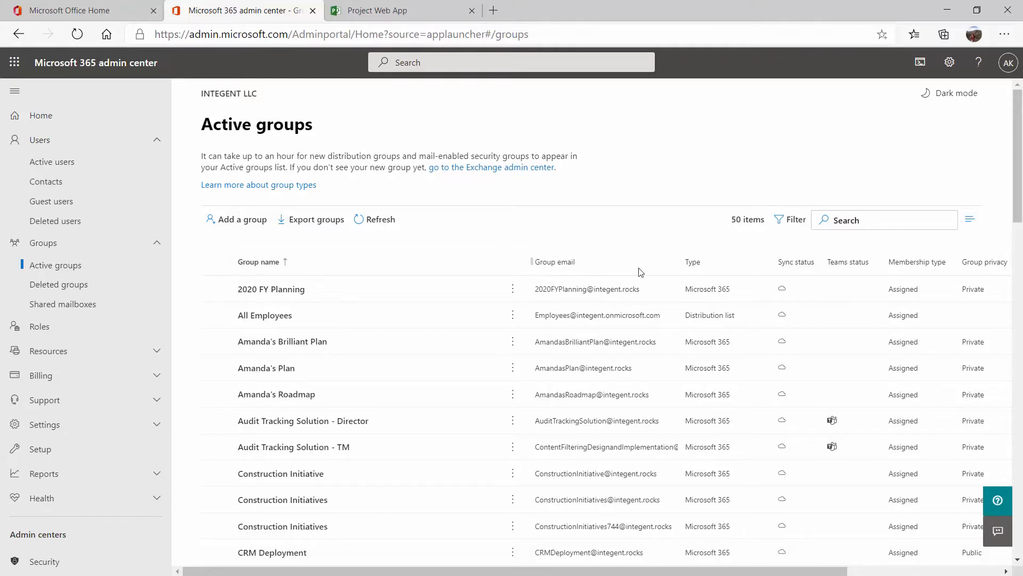
left_click(788, 219)
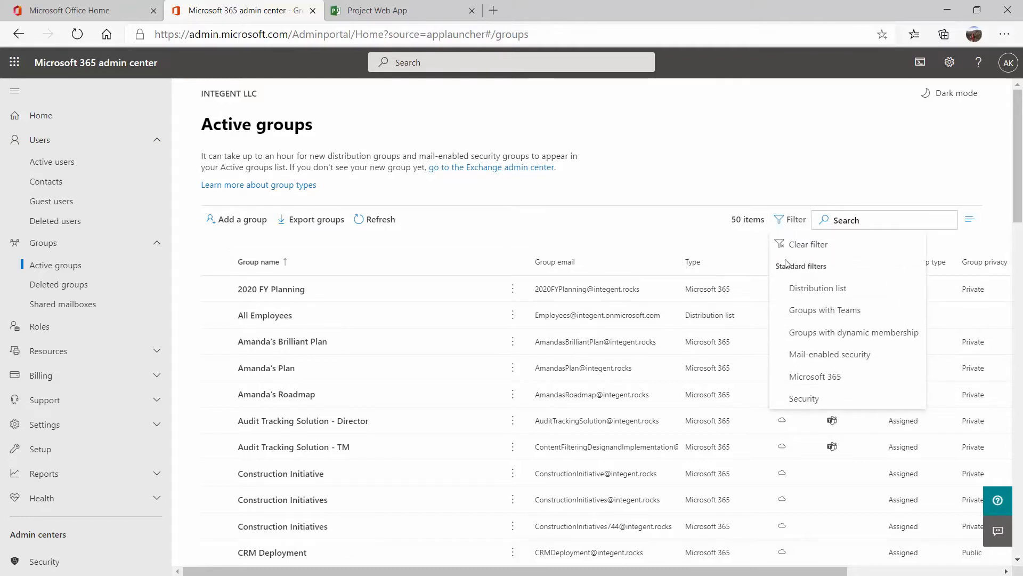
left_click(804, 399)
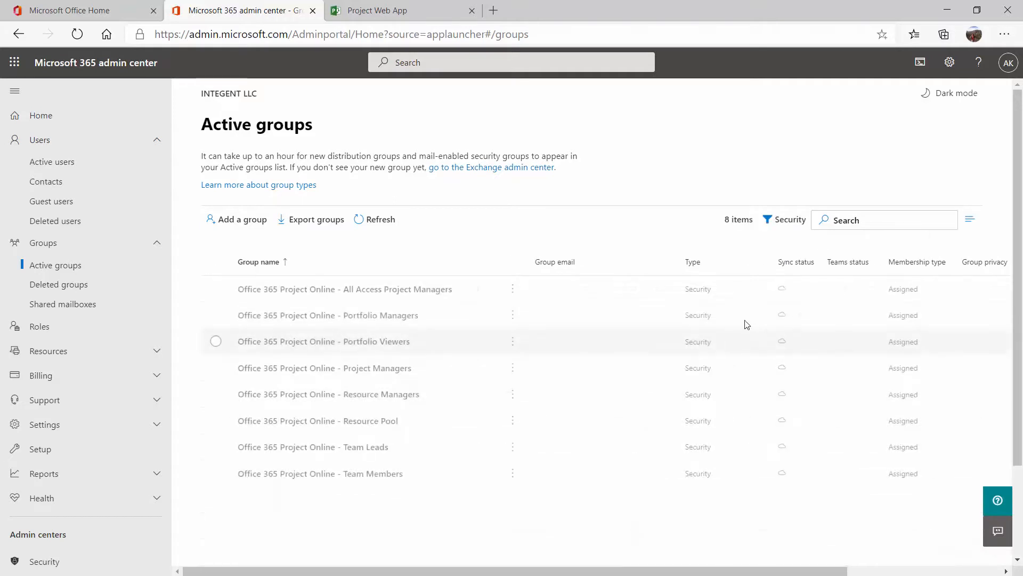
mouse_move(390, 354)
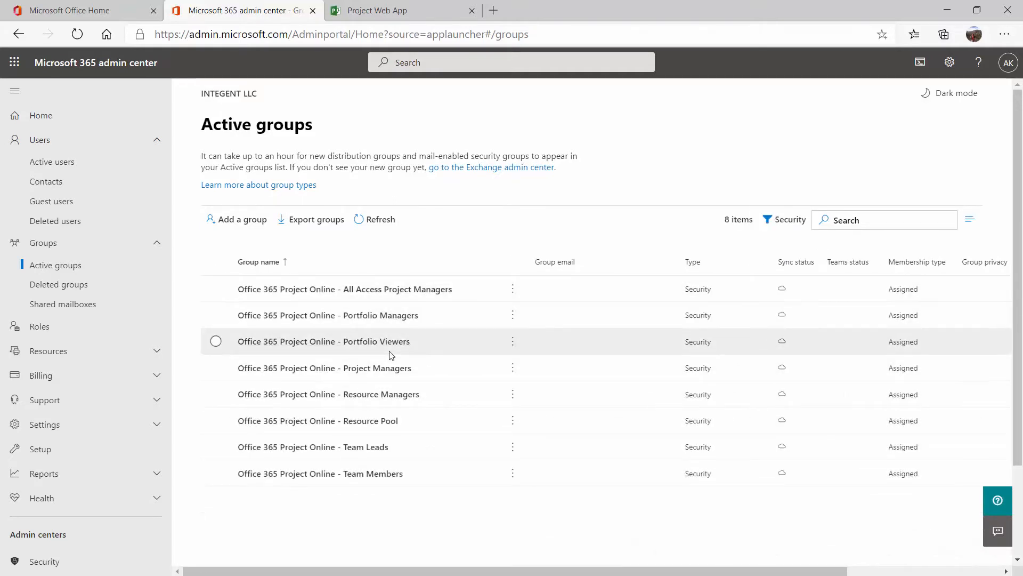
mouse_move(531, 350)
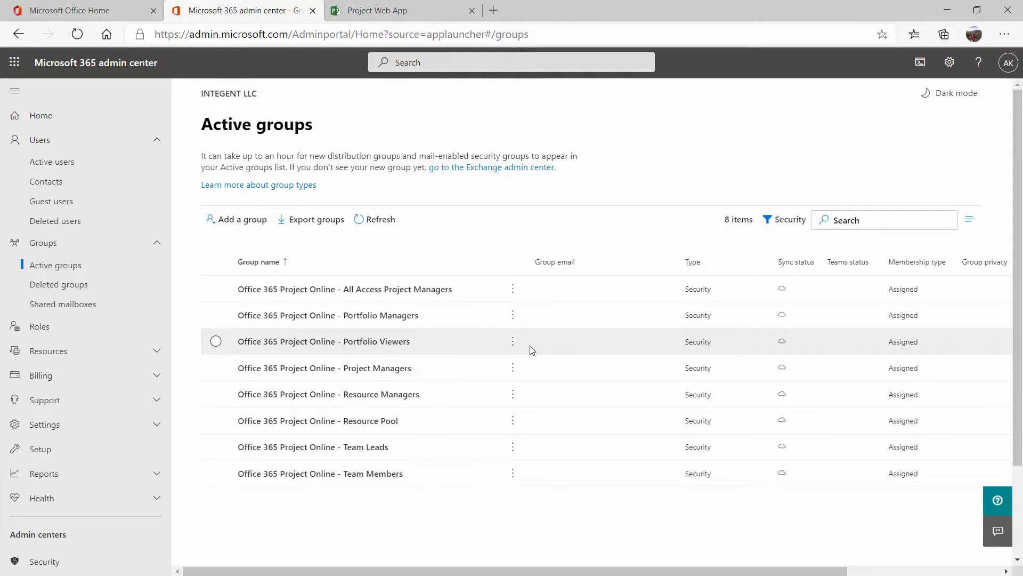
mouse_move(479, 351)
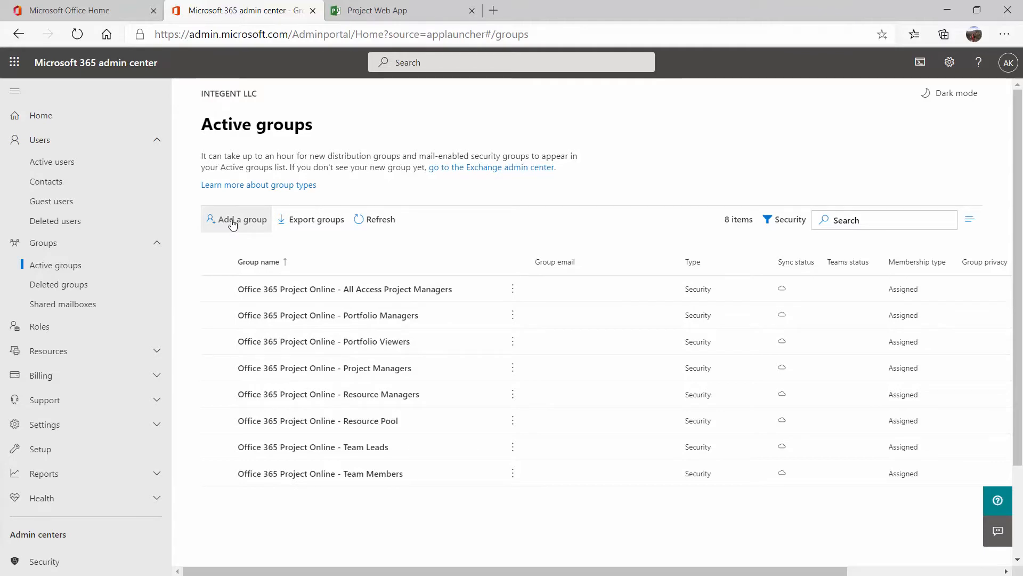
Step: Start a new Security group and begin naming it 'Project Online -'
left_click(236, 220)
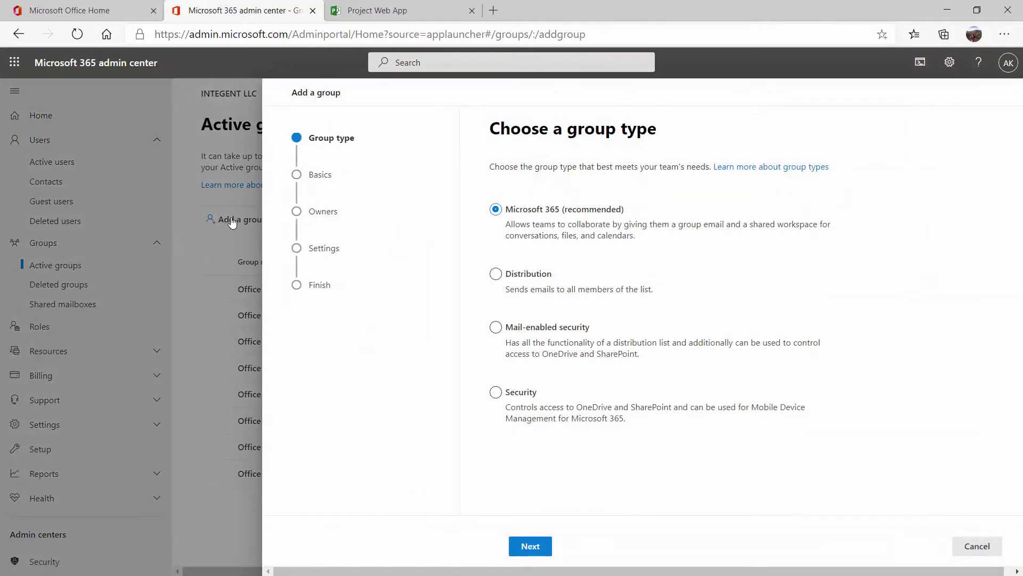
mouse_move(497, 145)
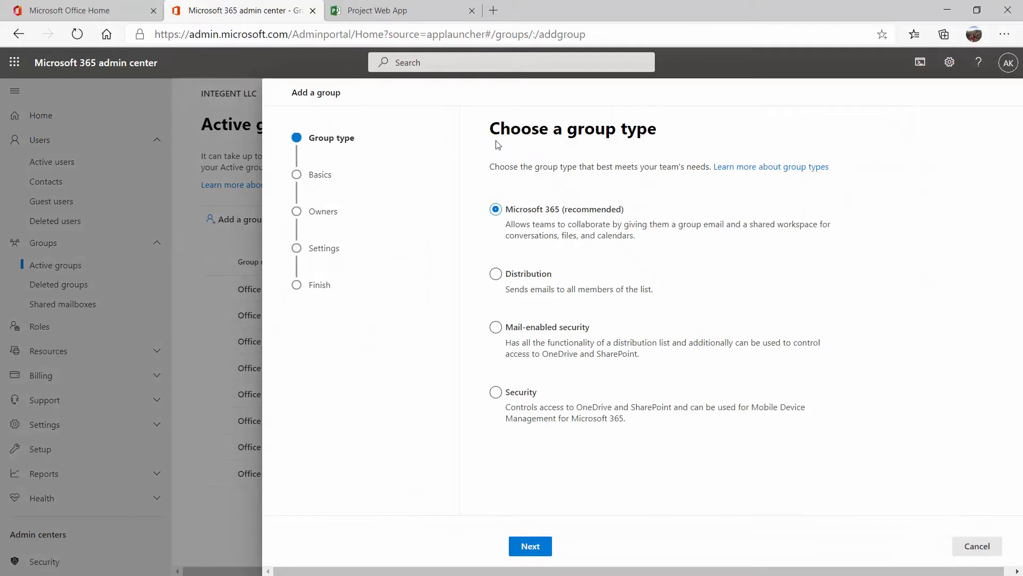
mouse_move(524, 254)
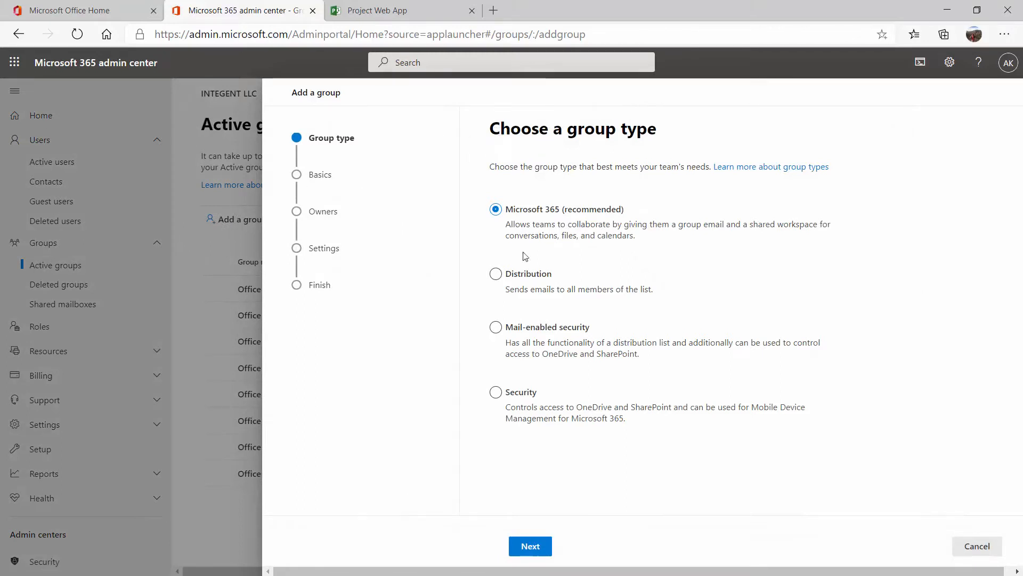
left_click(495, 392)
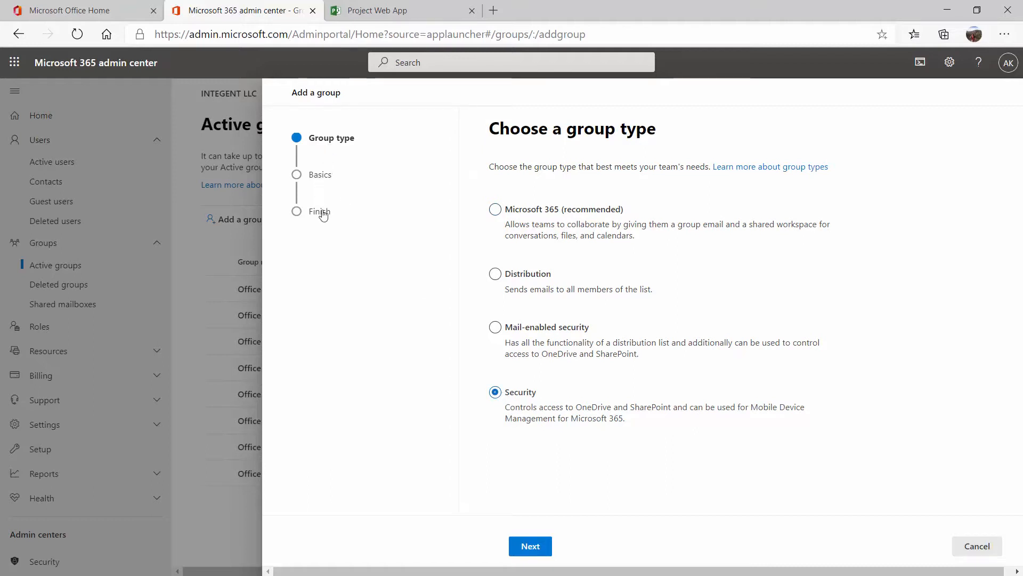
mouse_move(516, 456)
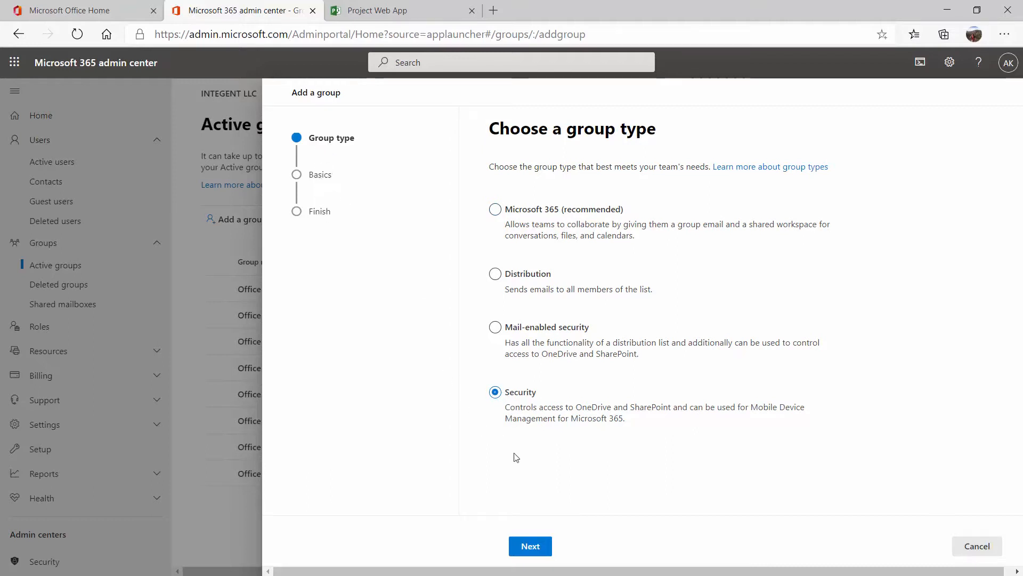
left_click(530, 546)
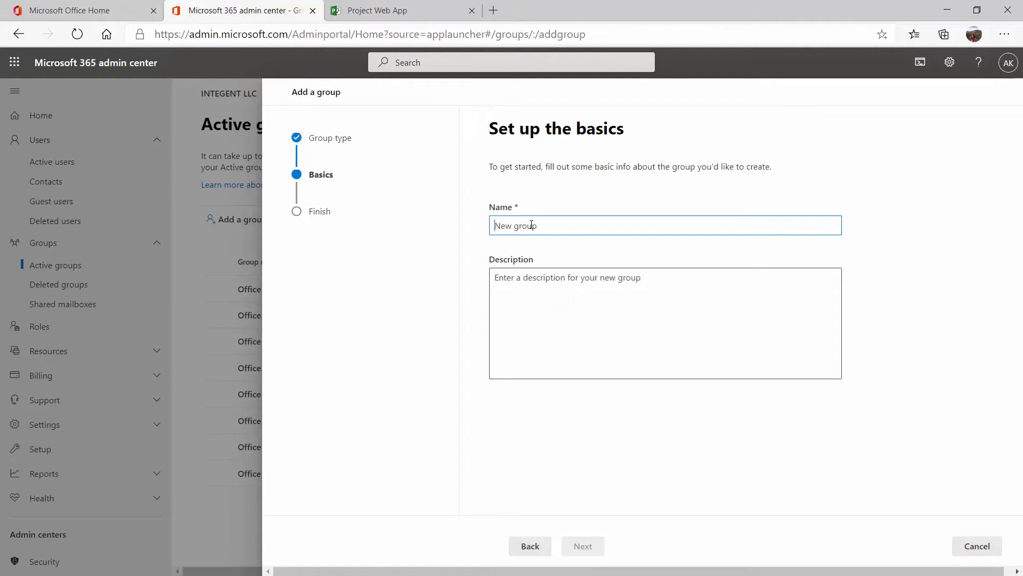
type("Project Ob")
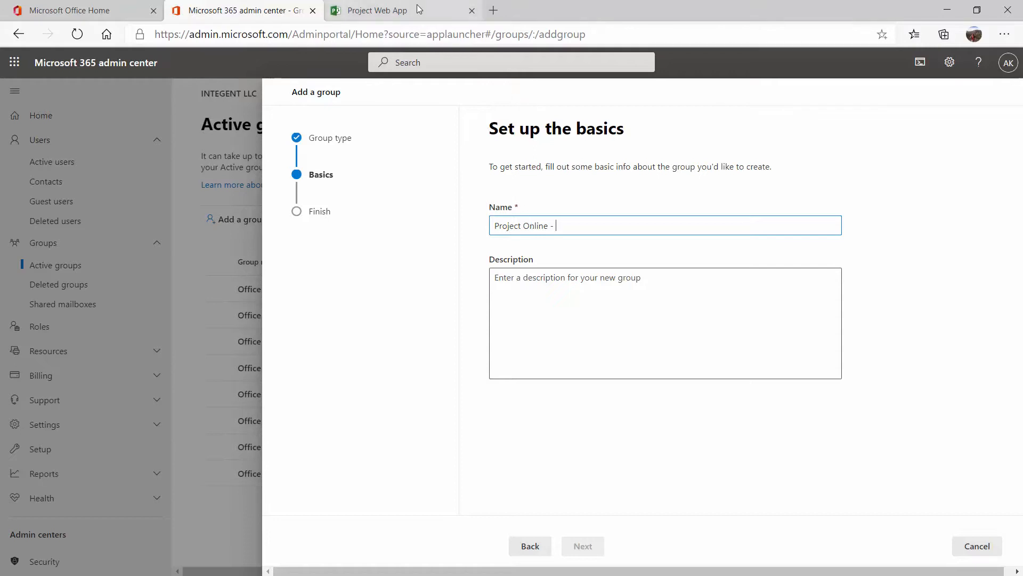
Step: Switch to Project Web App, go to Server Settings and reach the Manage Groups page
left_click(377, 10)
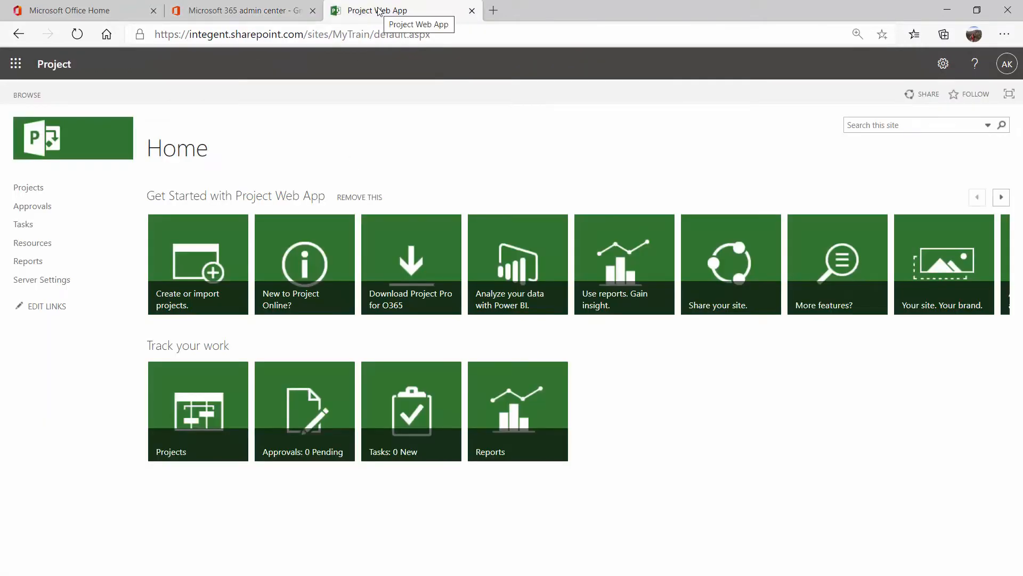
left_click(42, 279)
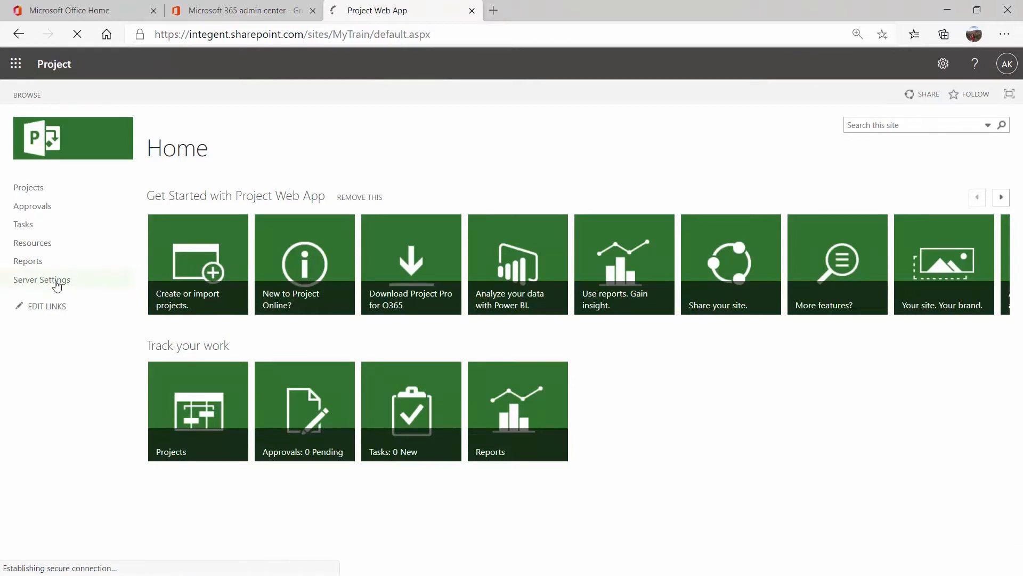
left_click(41, 279)
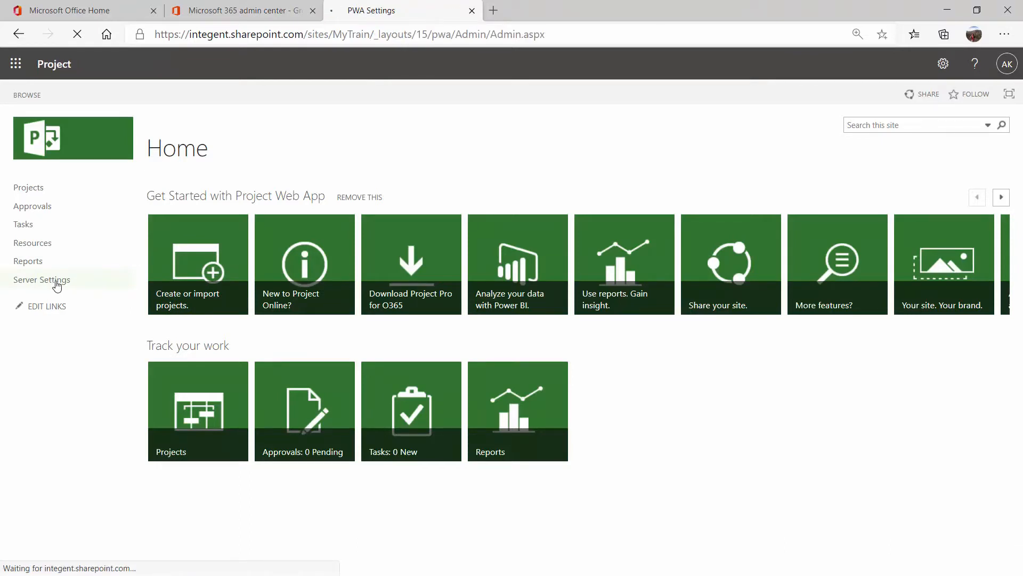
left_click(42, 279)
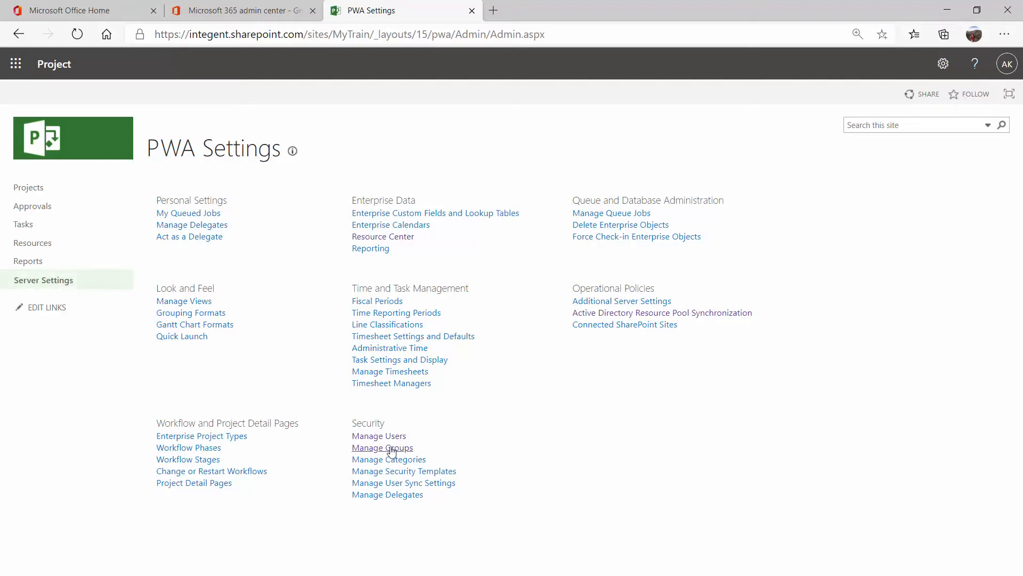
left_click(382, 447)
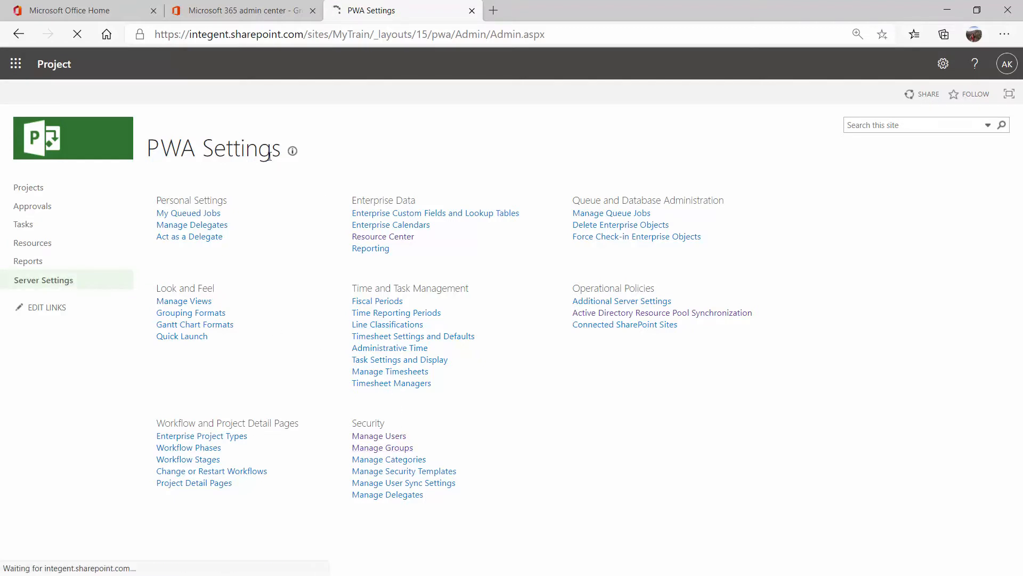
left_click(382, 447)
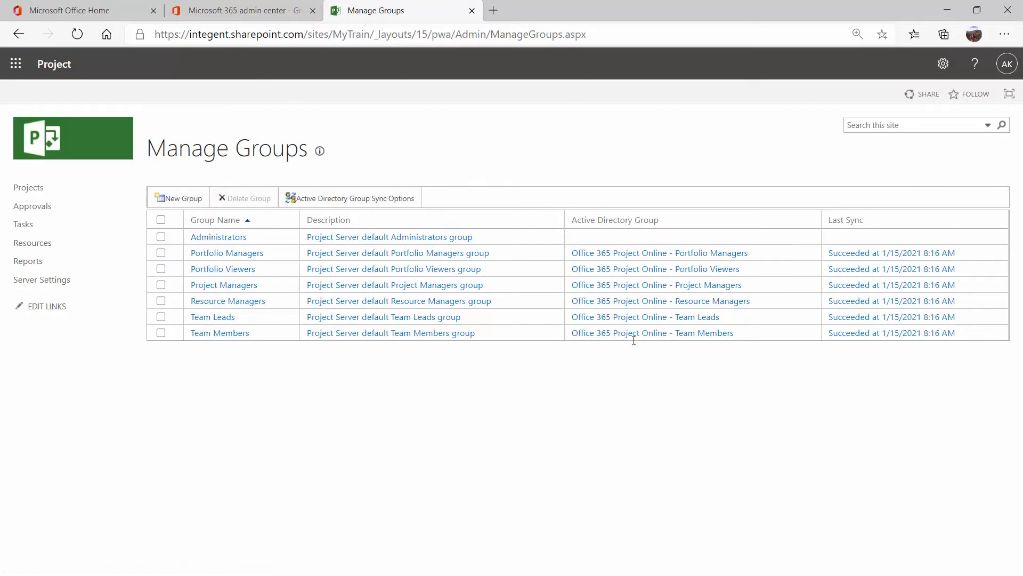
mouse_move(578, 244)
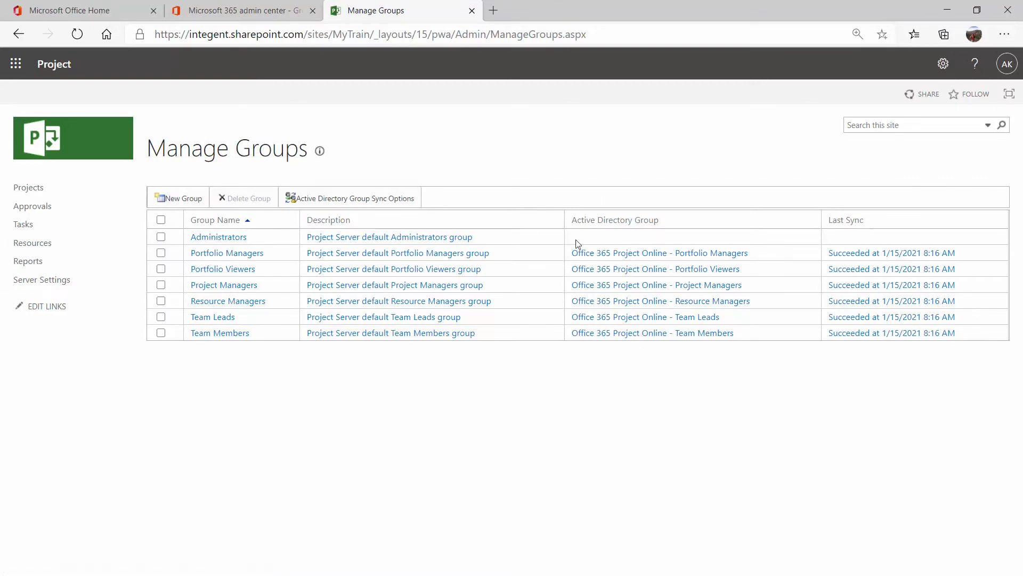
mouse_move(235, 333)
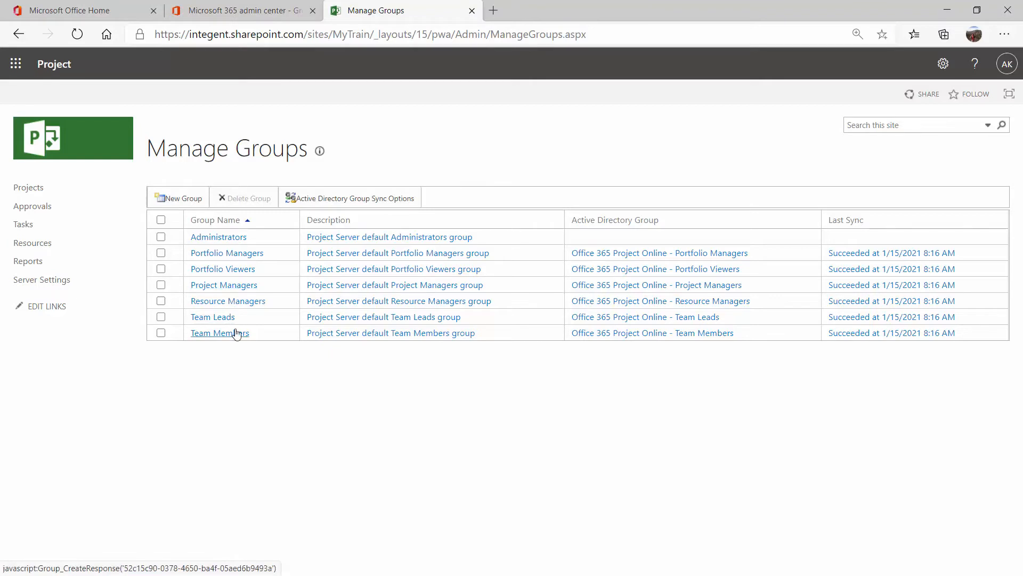
mouse_move(234, 332)
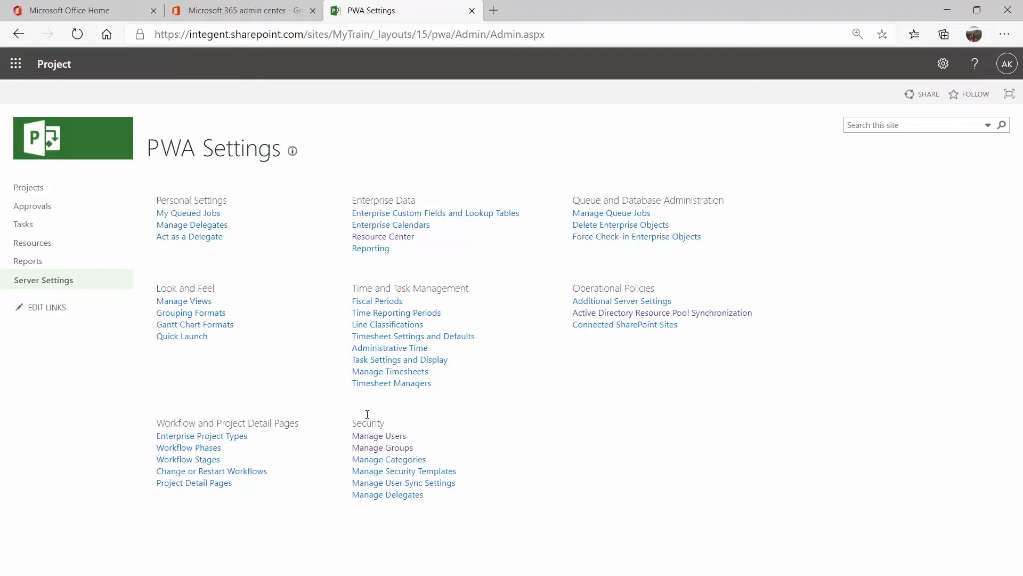
mouse_move(265, 10)
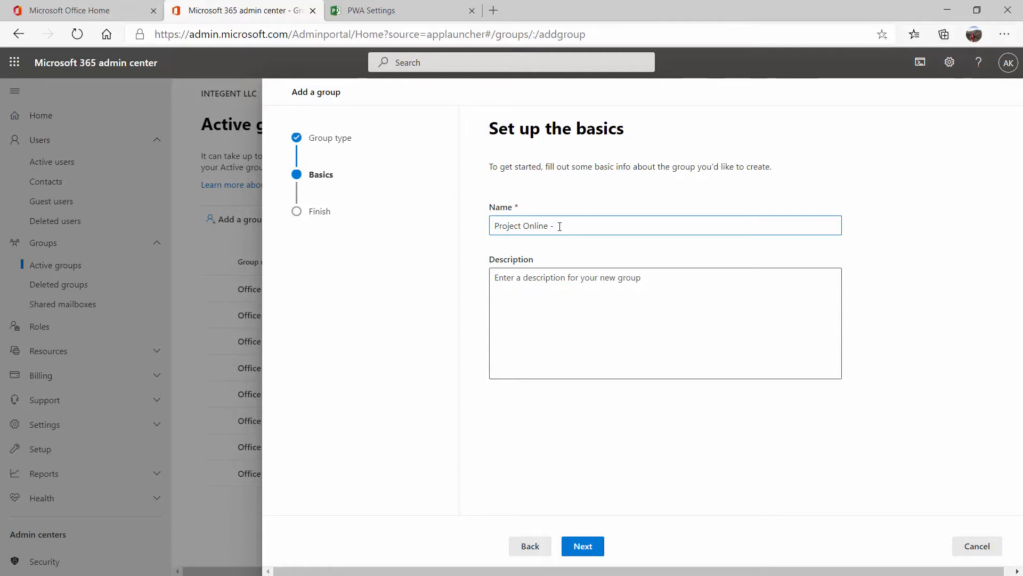
Step: Name the group 'Project Online - Project Managers' and create it
type("Project Managers")
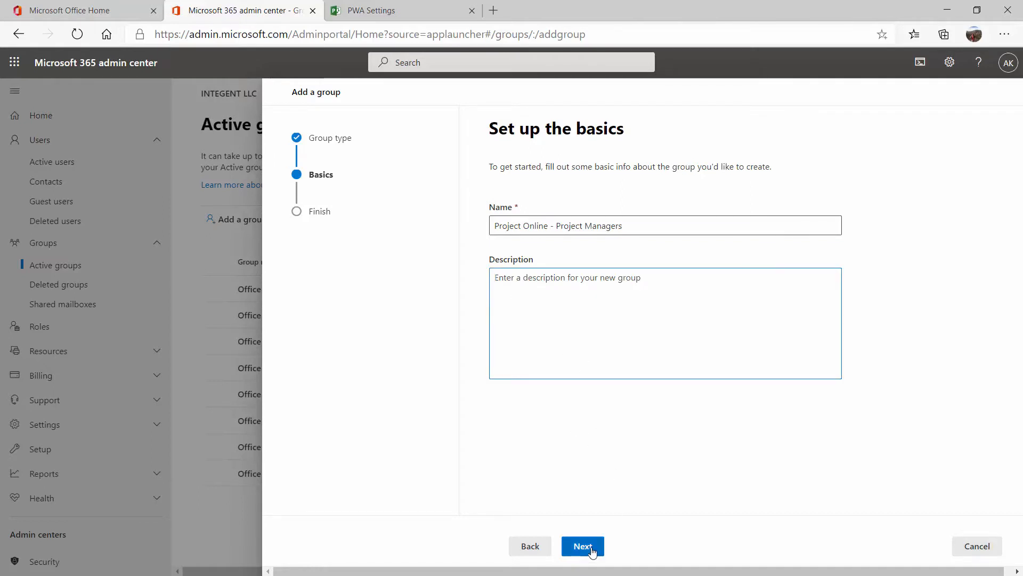
left_click(582, 545)
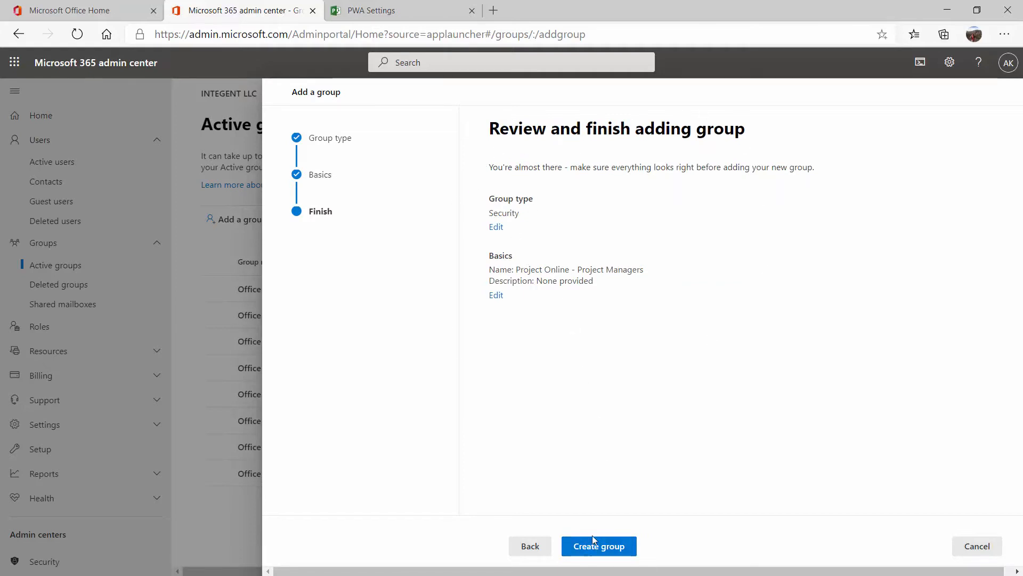
left_click(599, 546)
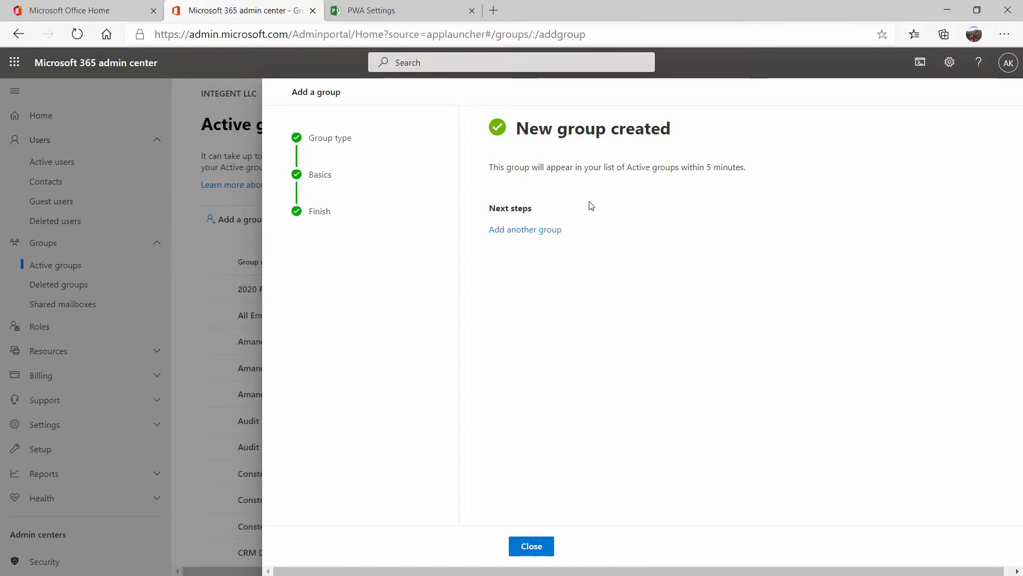
mouse_move(526, 238)
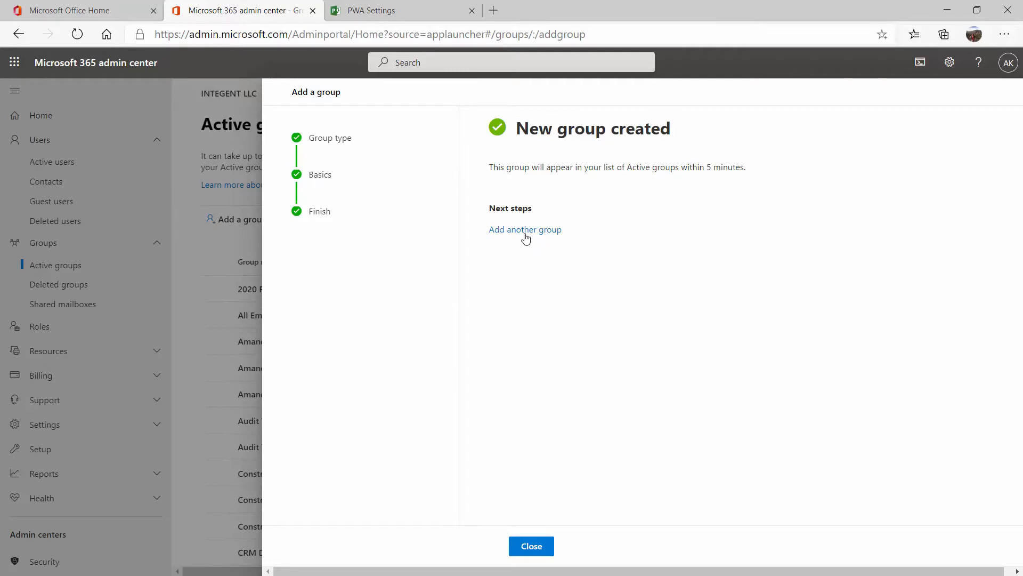
mouse_move(565, 247)
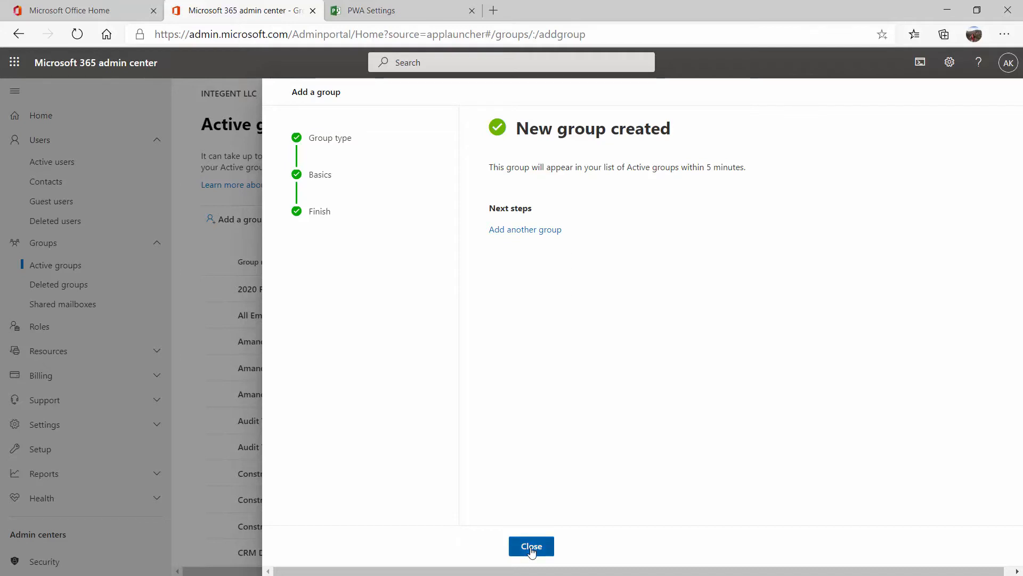
Step: Close the confirmation and filter Active groups to Security, now showing nine groups
left_click(531, 546)
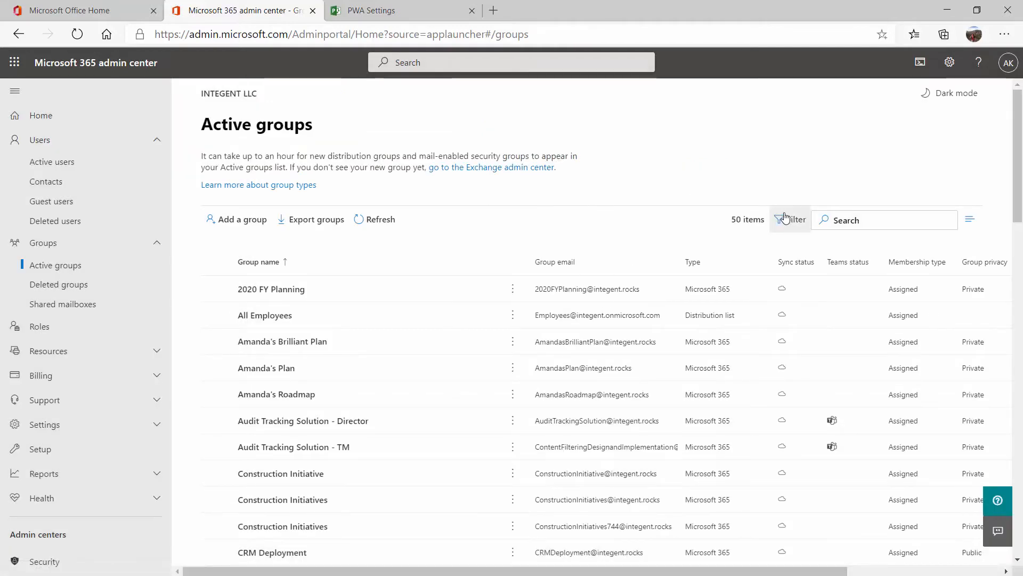
left_click(789, 220)
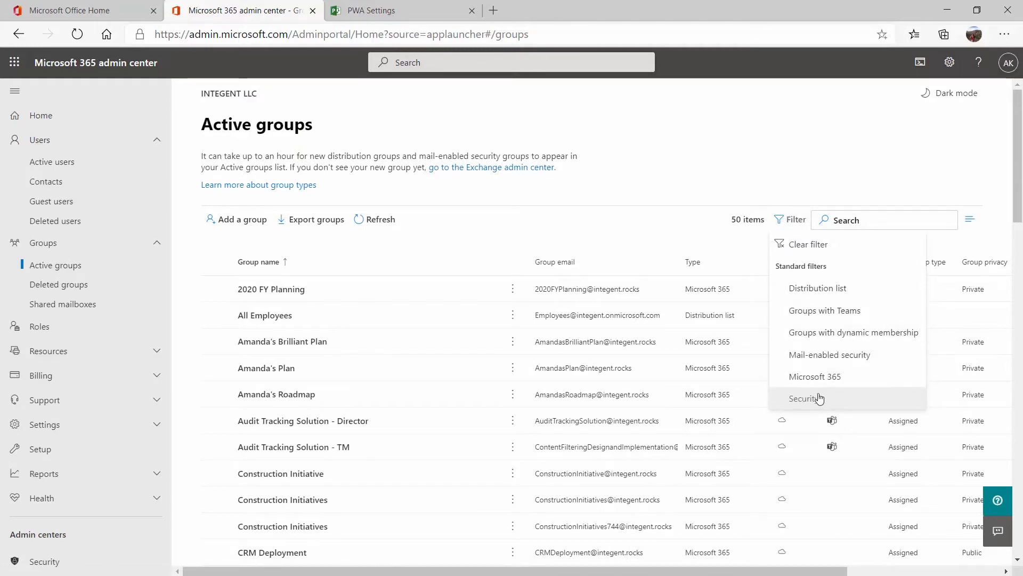
left_click(803, 399)
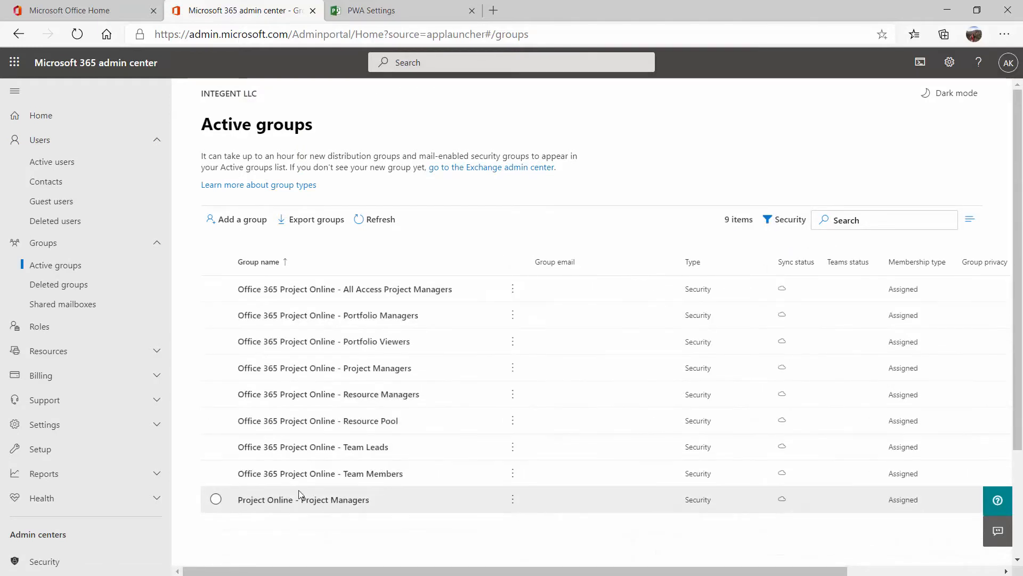
mouse_move(616, 523)
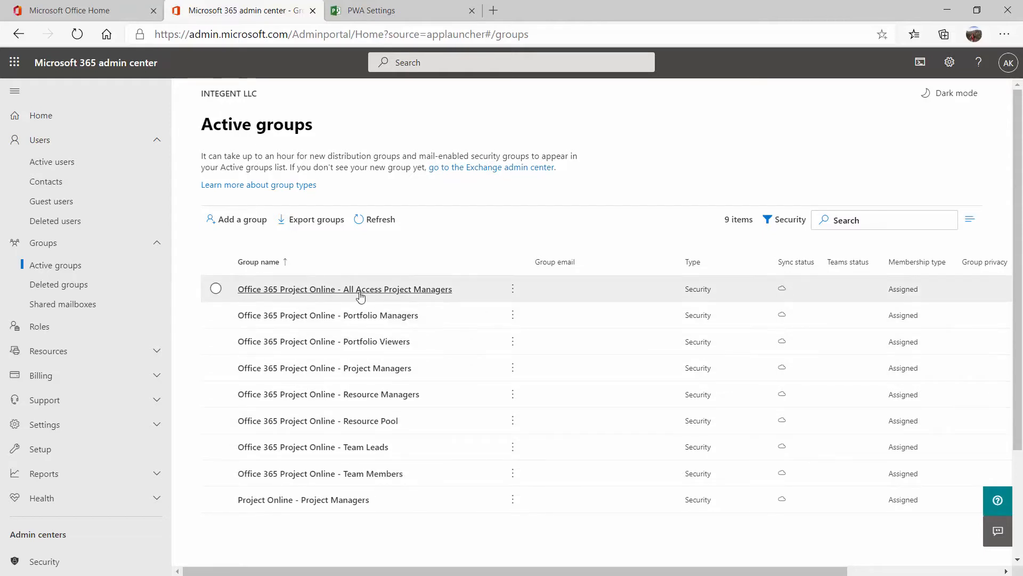
mouse_move(365, 318)
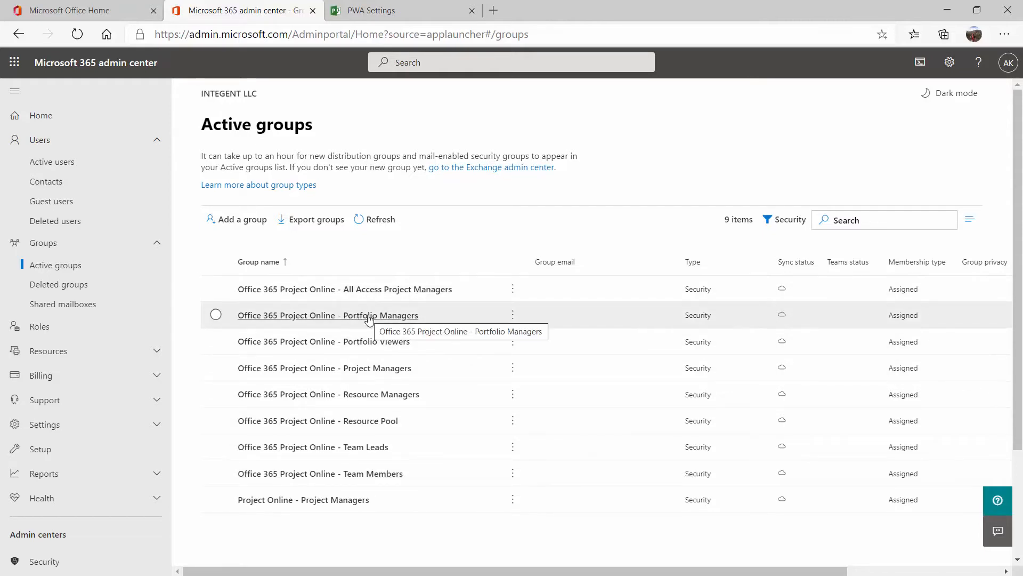
mouse_move(409, 294)
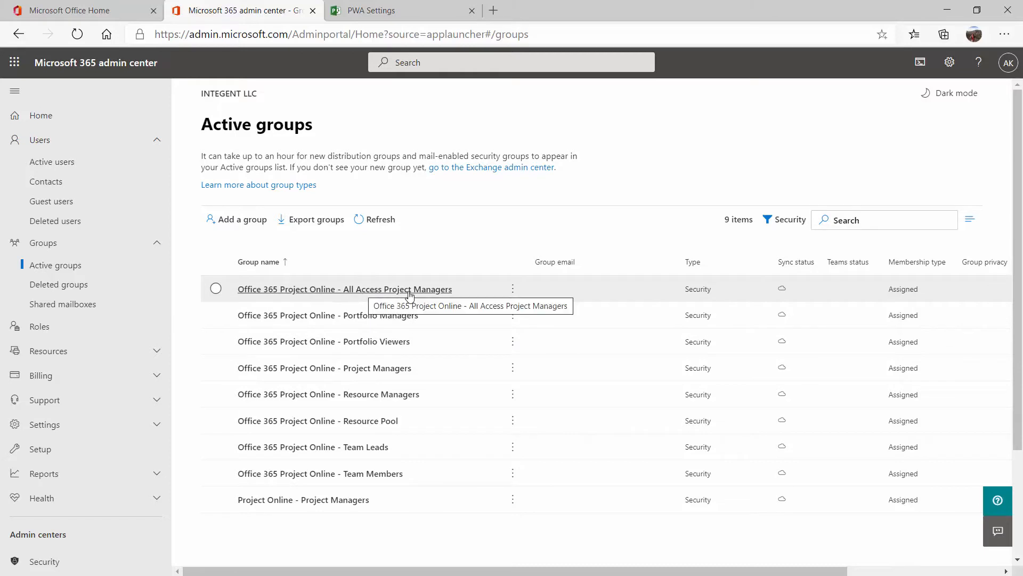
mouse_move(356, 314)
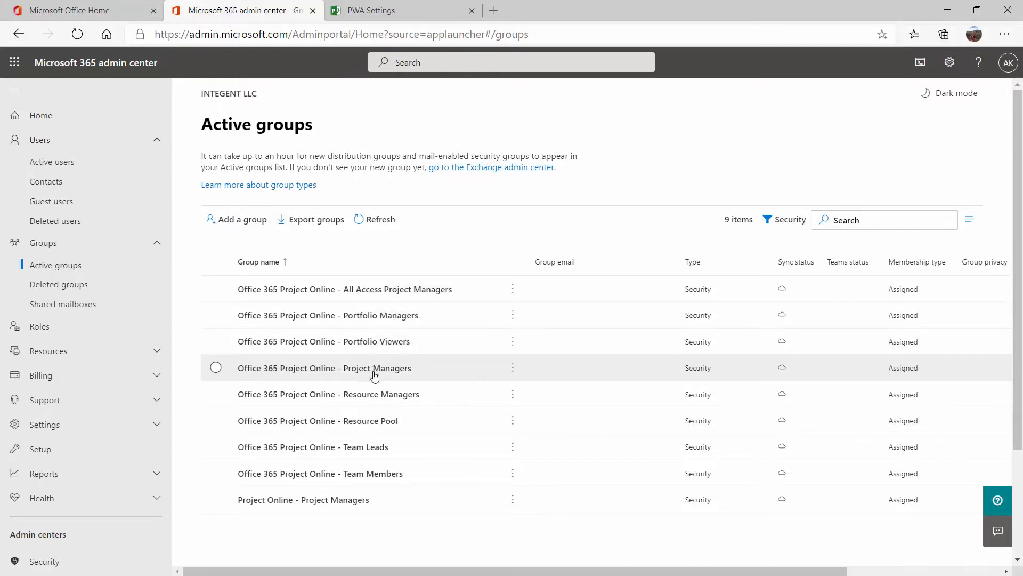
mouse_move(364, 414)
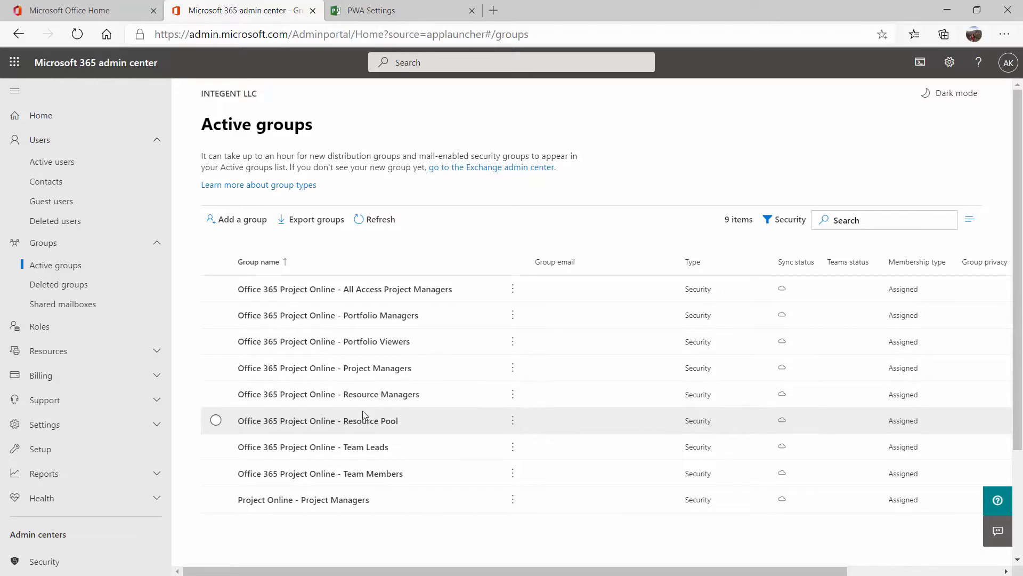
mouse_move(301, 424)
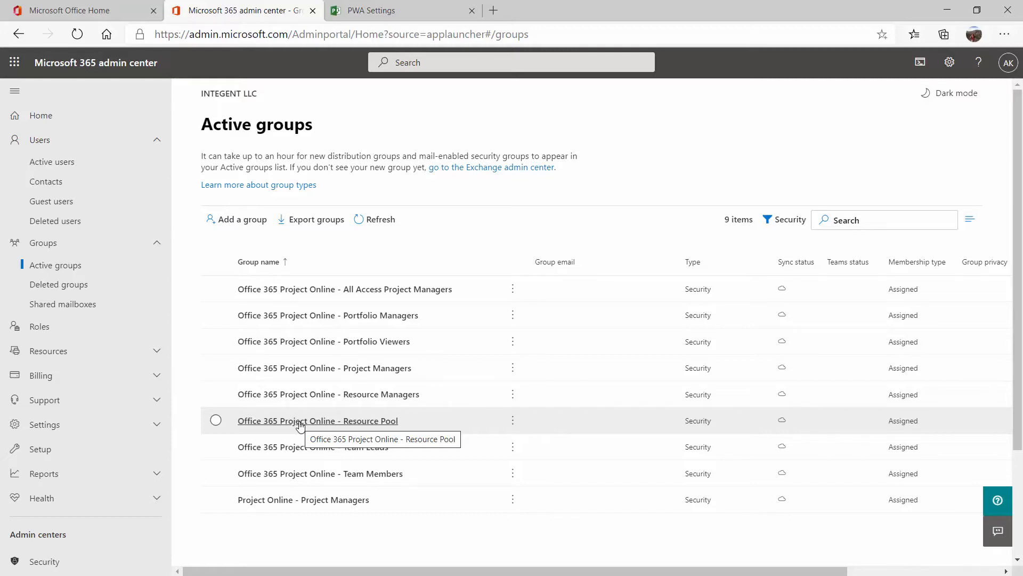
mouse_move(301, 425)
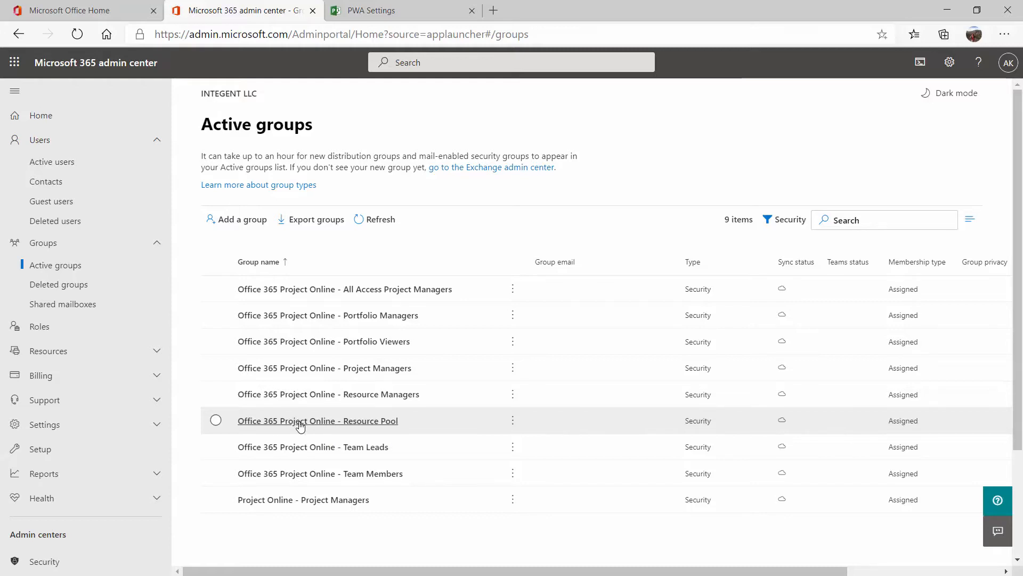
Step: View the members of the Office 365 Project Online - Resource Pool group
left_click(300, 421)
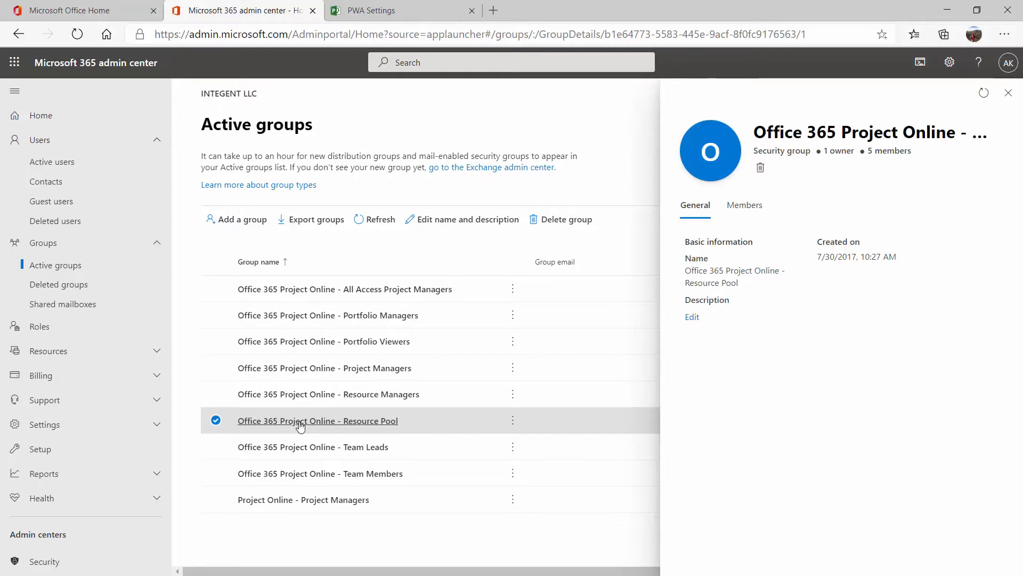
mouse_move(354, 430)
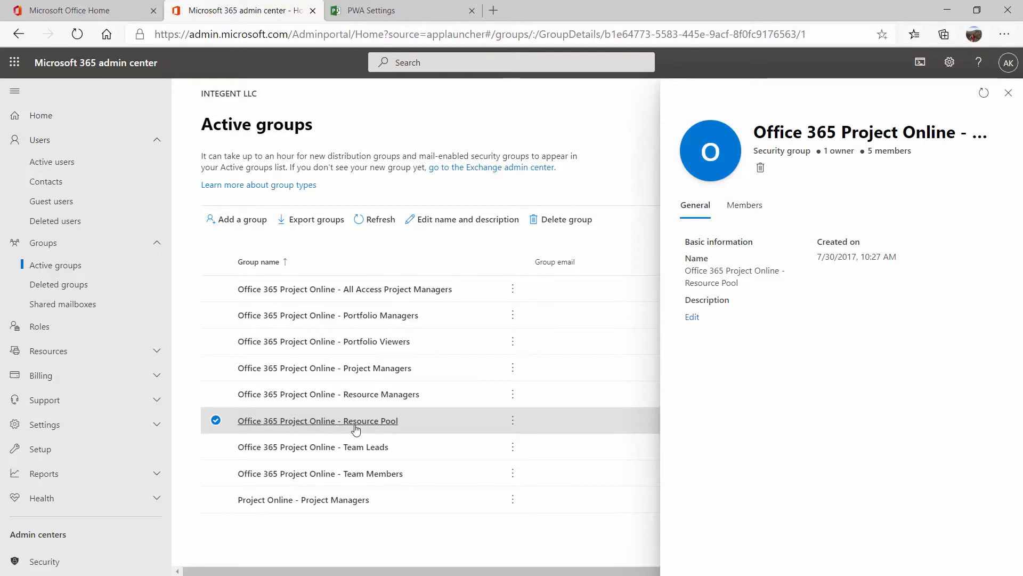
mouse_move(516, 381)
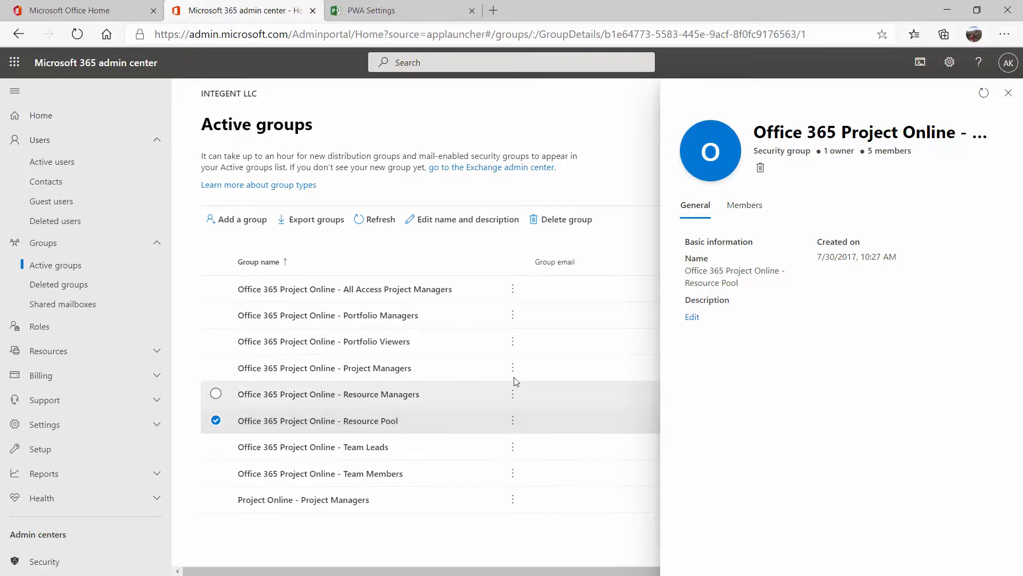
left_click(744, 205)
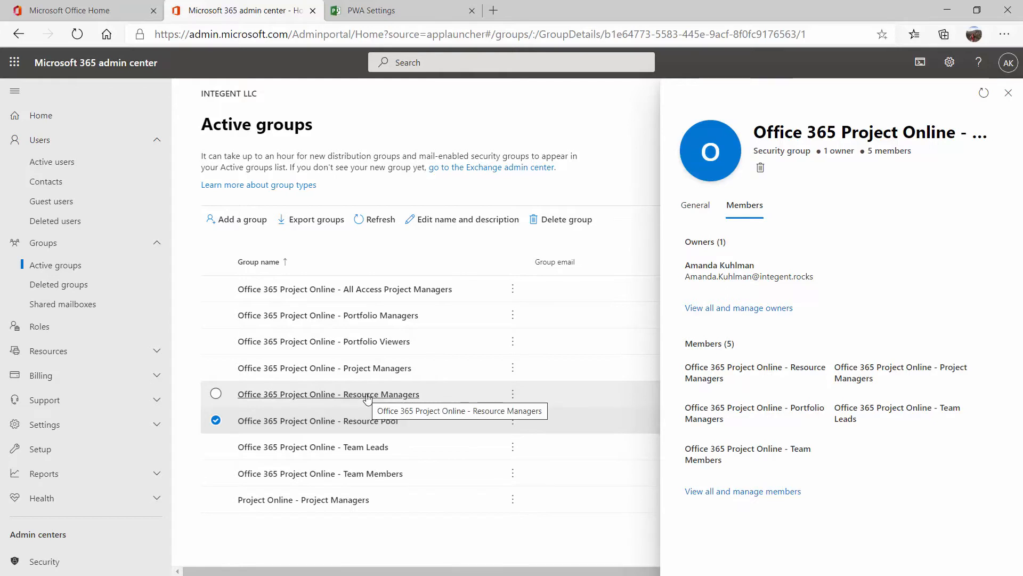
mouse_move(390, 374)
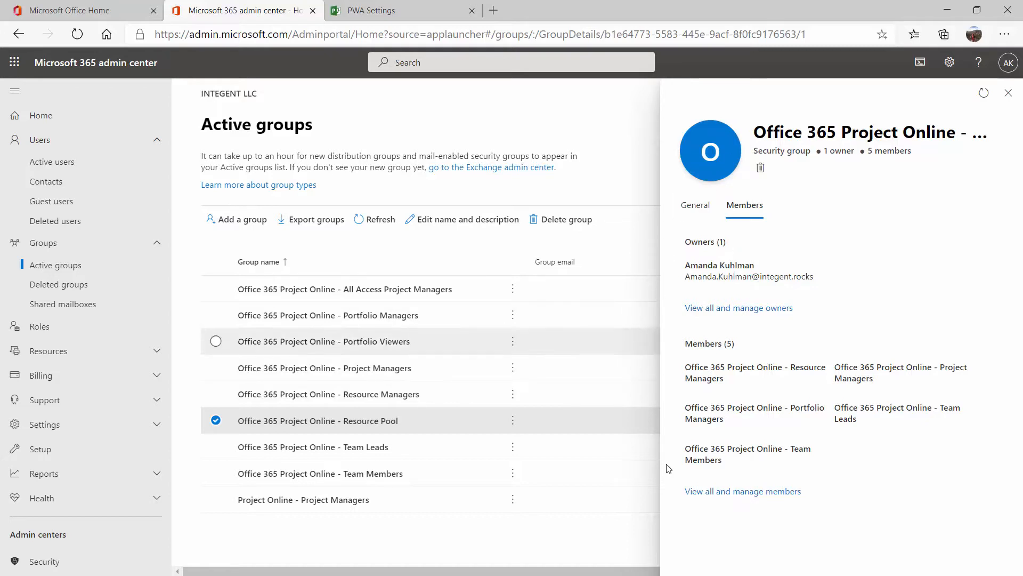
mouse_move(363, 425)
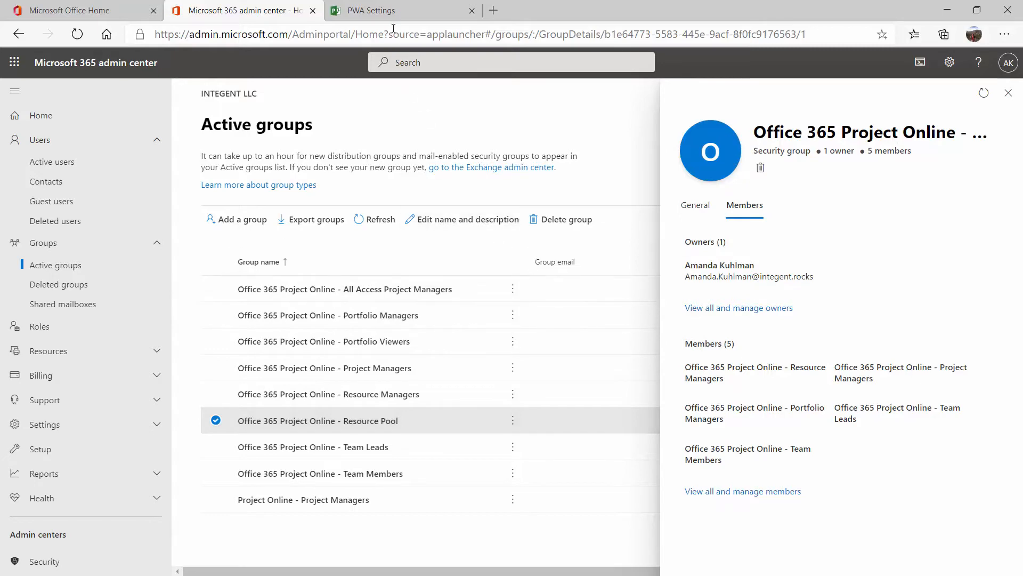
Step: Return to Project Web App Home and reopen Server Settings
left_click(390, 9)
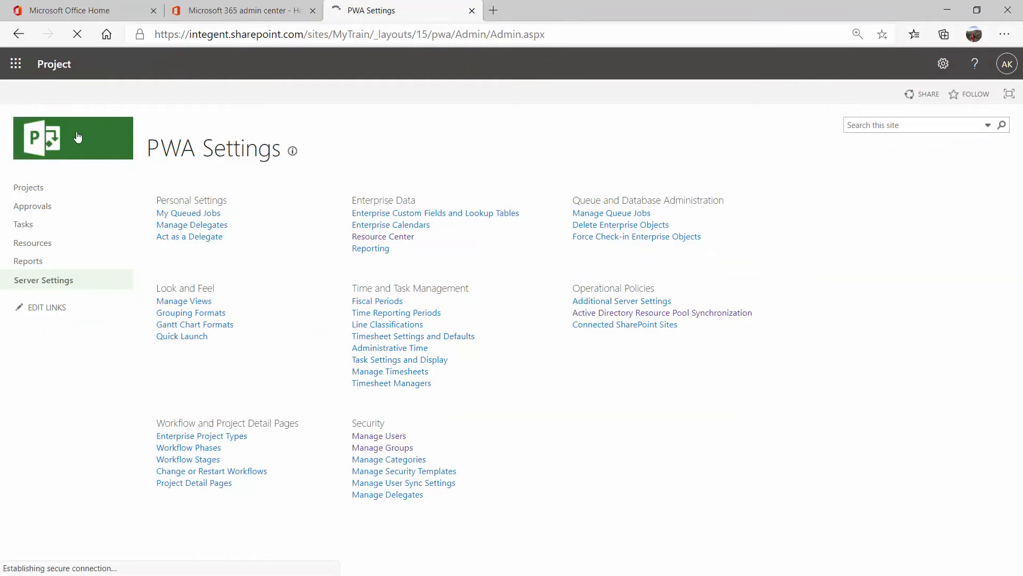
left_click(72, 137)
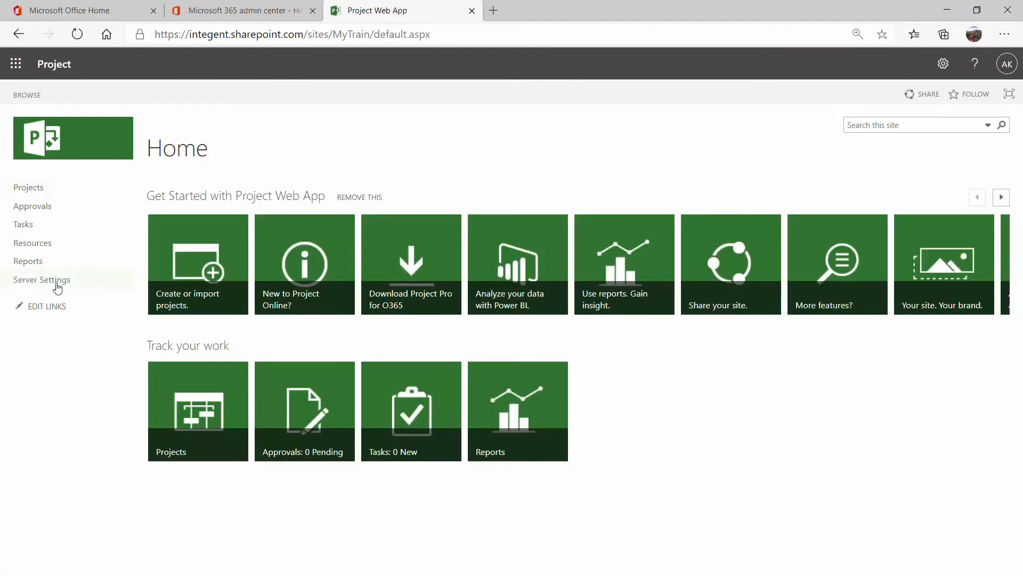
left_click(42, 279)
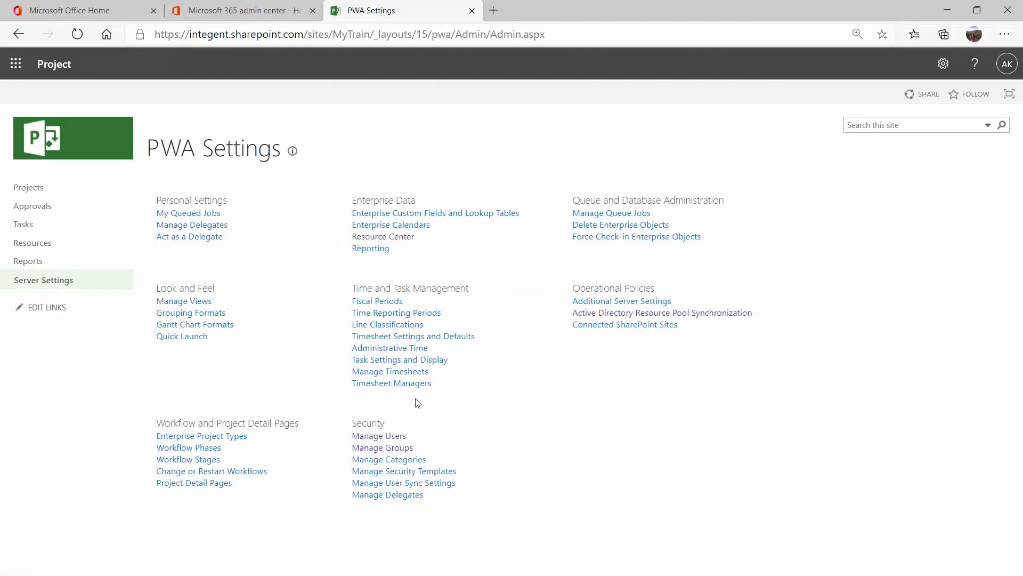
mouse_move(353, 454)
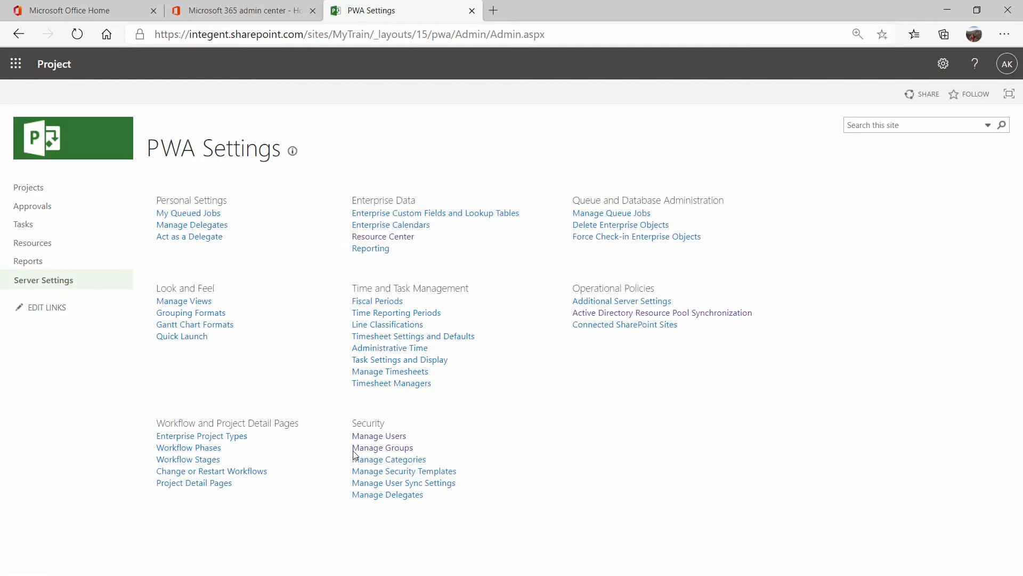
Step: From Manage Groups, open the Project Managers group for editing
left_click(381, 447)
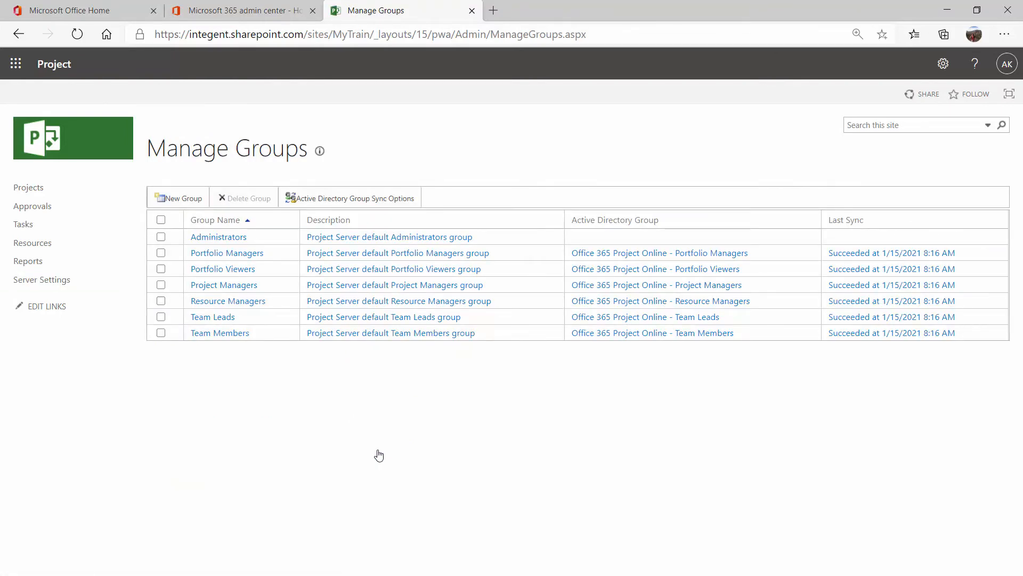
mouse_move(314, 262)
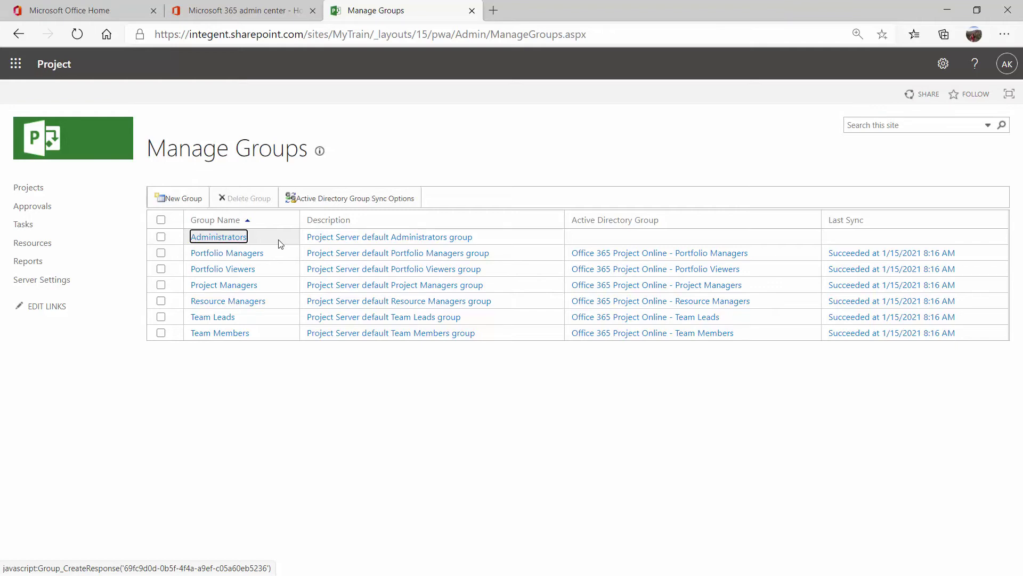
mouse_move(586, 226)
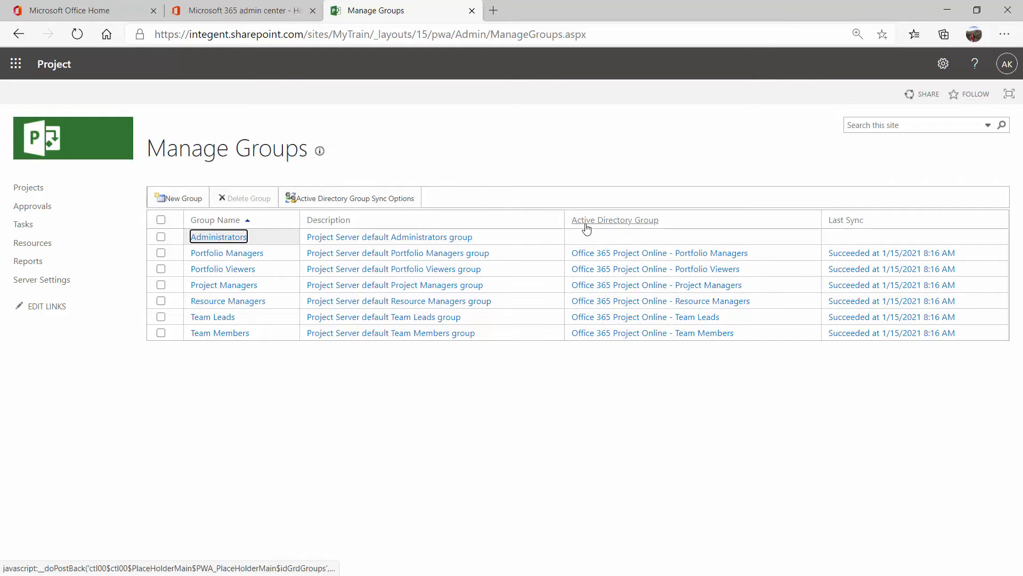
mouse_move(646, 226)
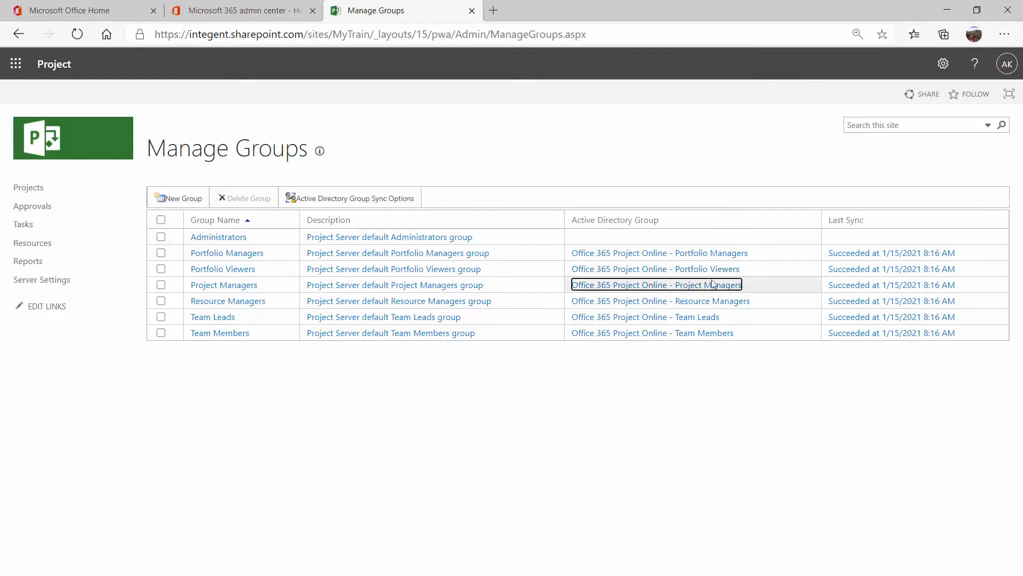
mouse_move(627, 350)
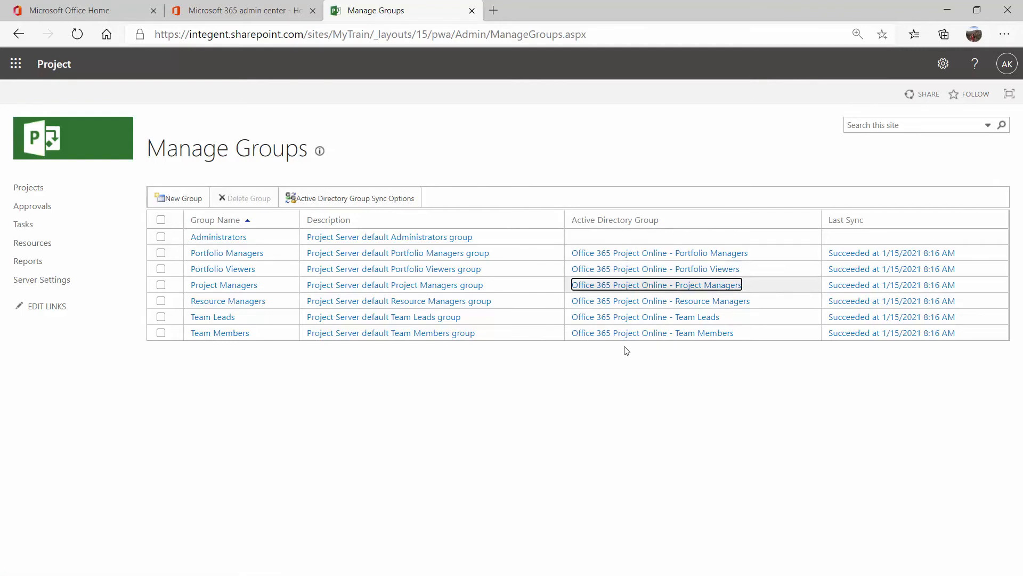
mouse_move(833, 240)
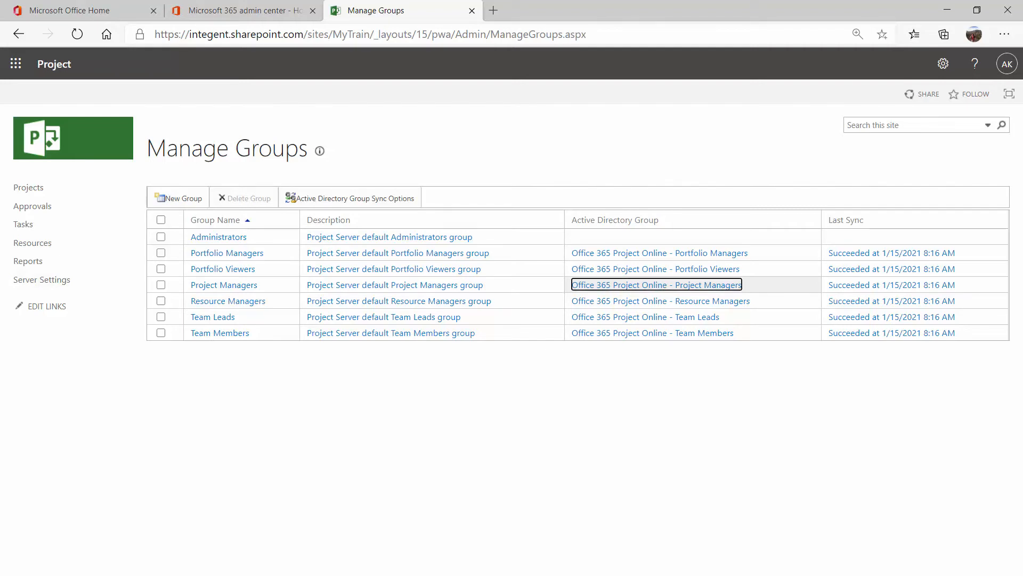
mouse_move(507, 448)
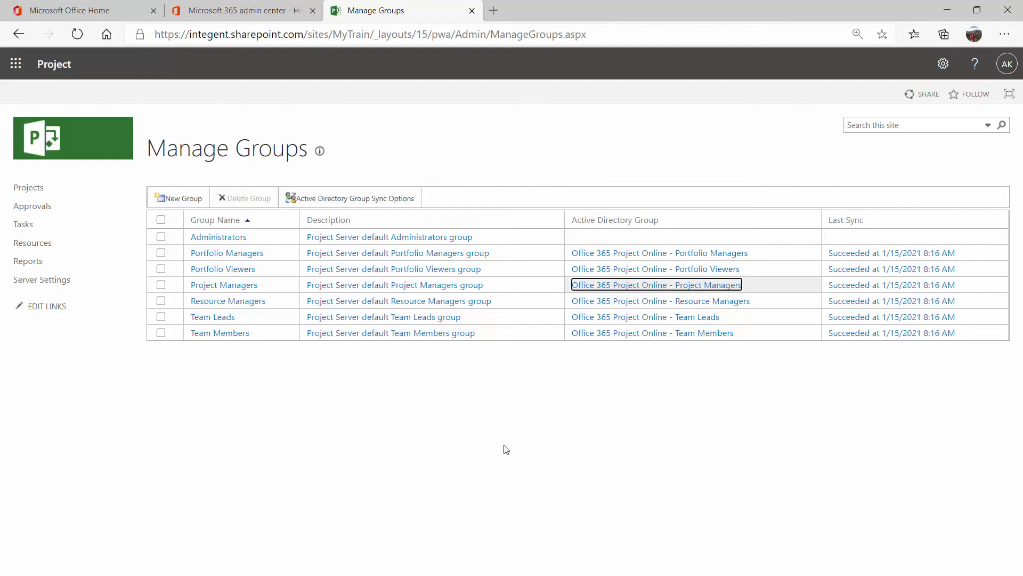
left_click(224, 285)
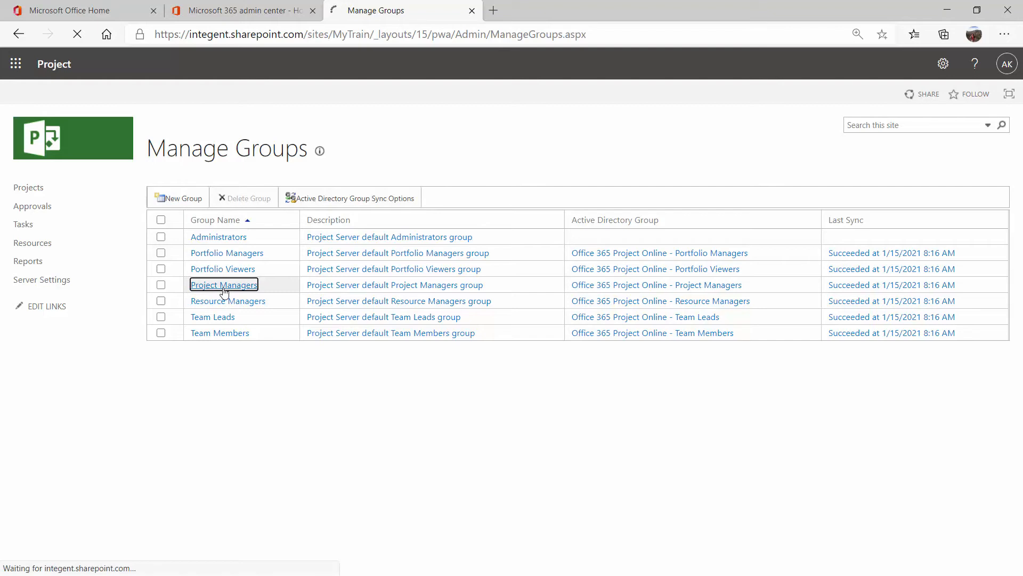
Step: Relink the Project Managers group to the Office 365 Project Online - Project Managers security group
left_click(224, 284)
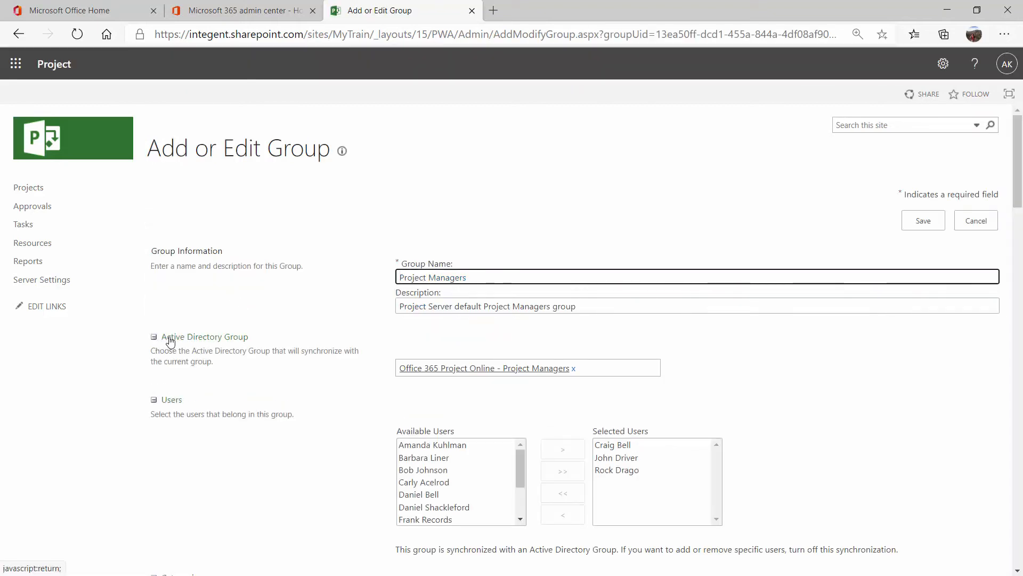
mouse_move(435, 386)
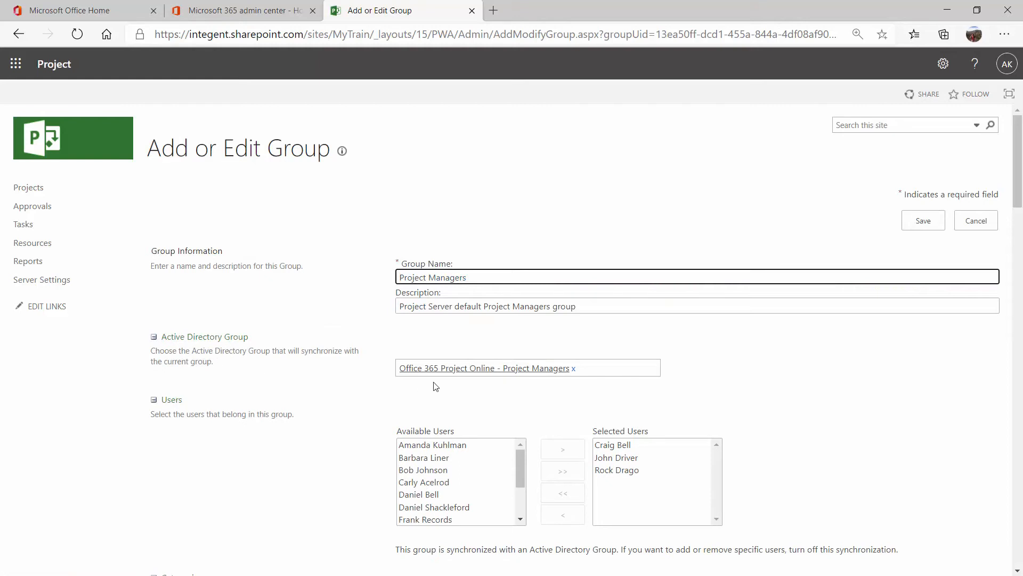
mouse_move(520, 369)
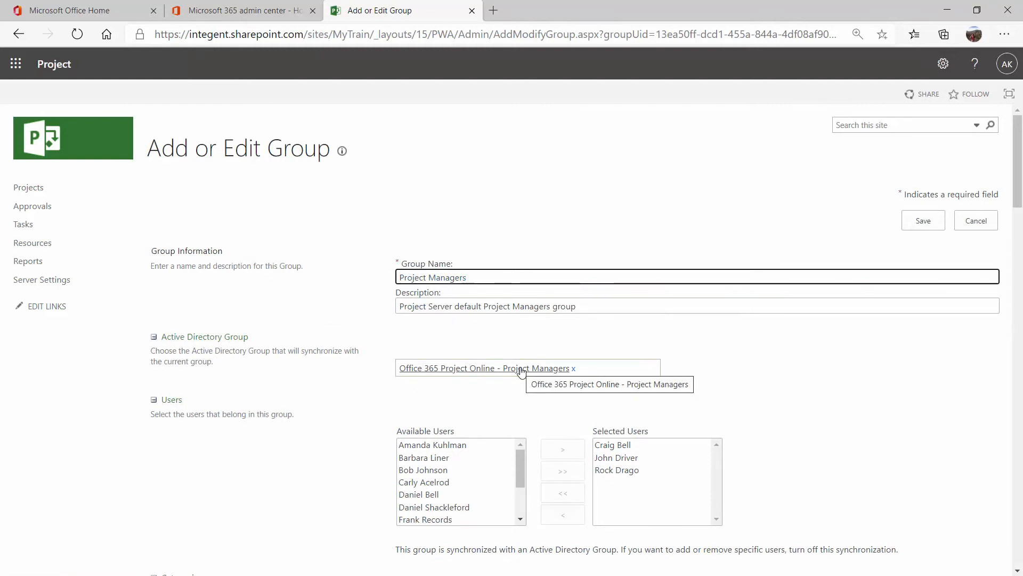
mouse_move(577, 367)
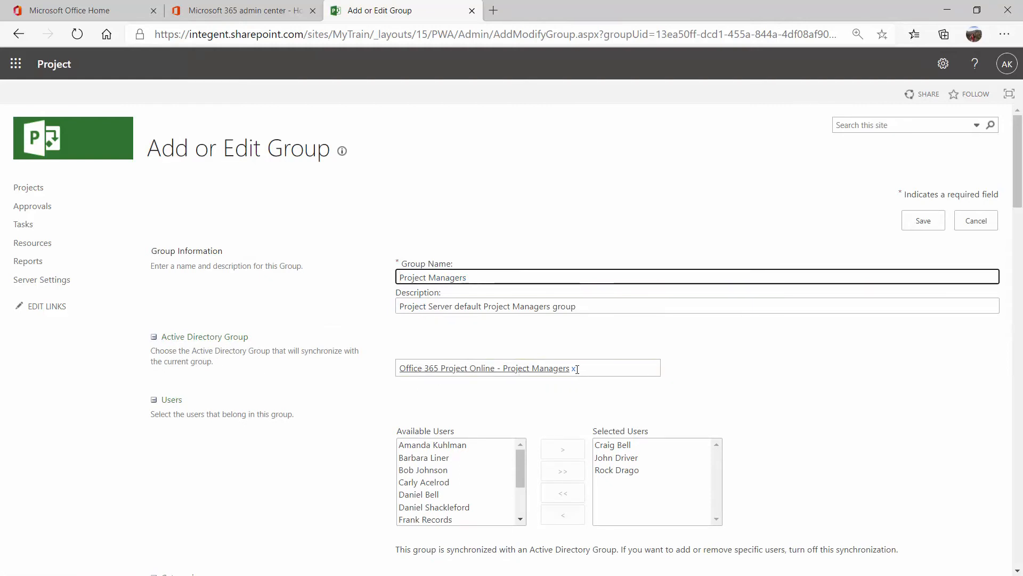
left_click(574, 368)
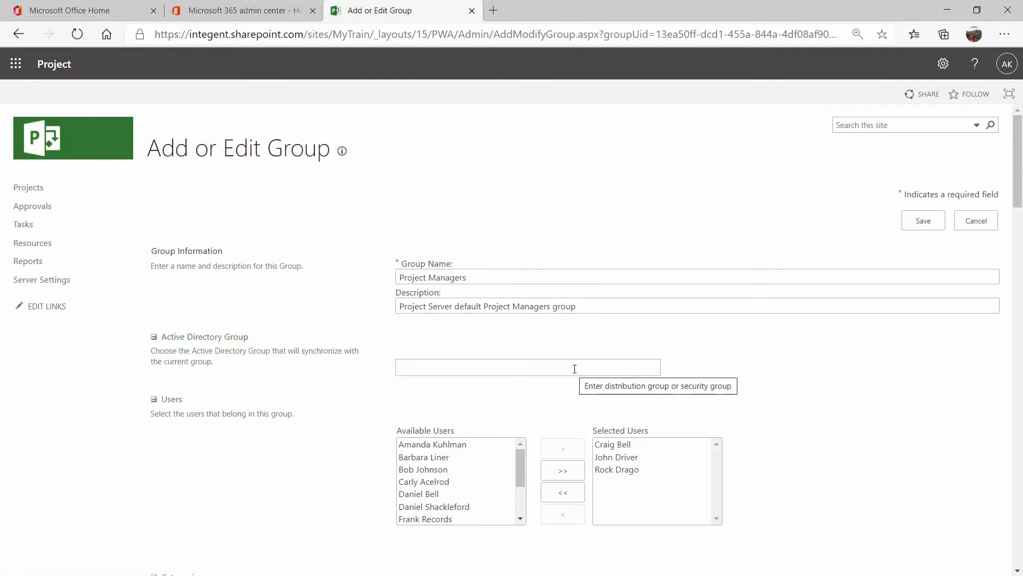
type("office")
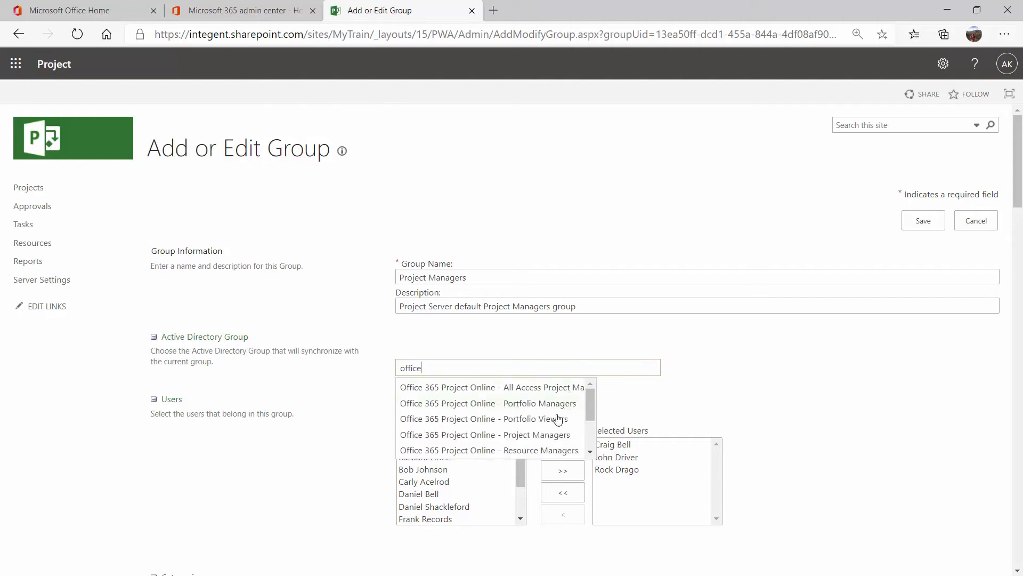
mouse_move(488, 439)
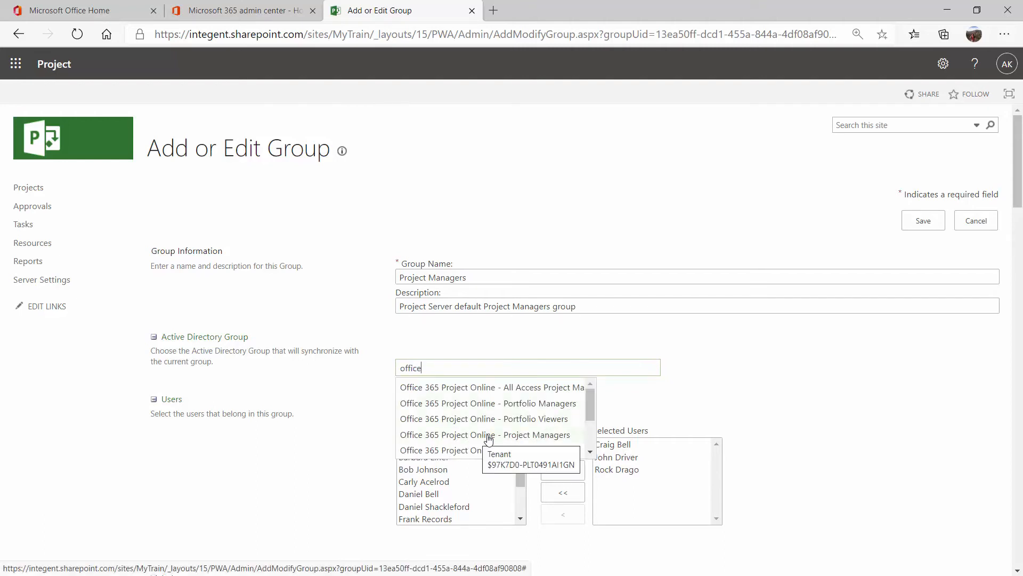
scroll("down", 3)
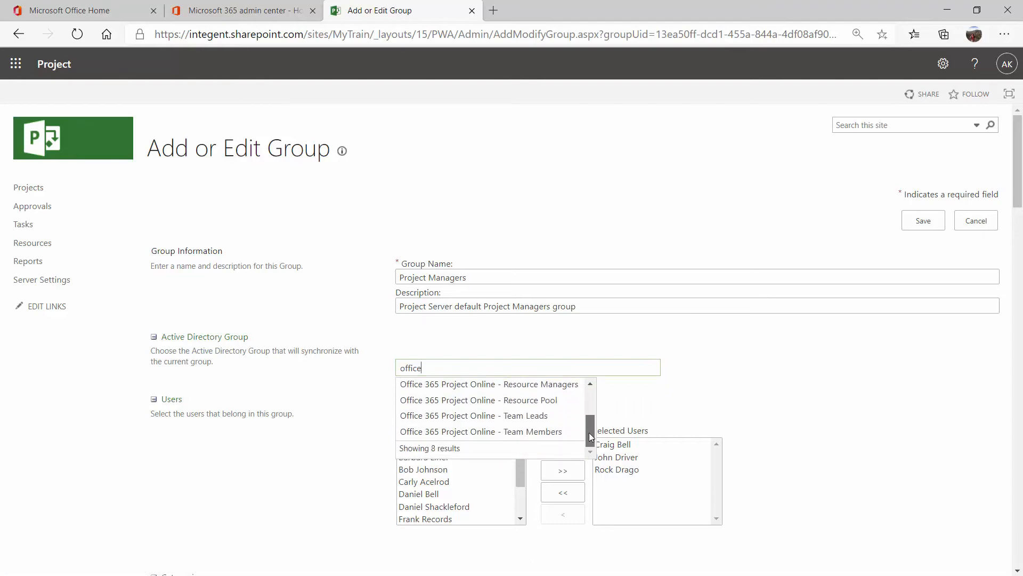
scroll("down", 3)
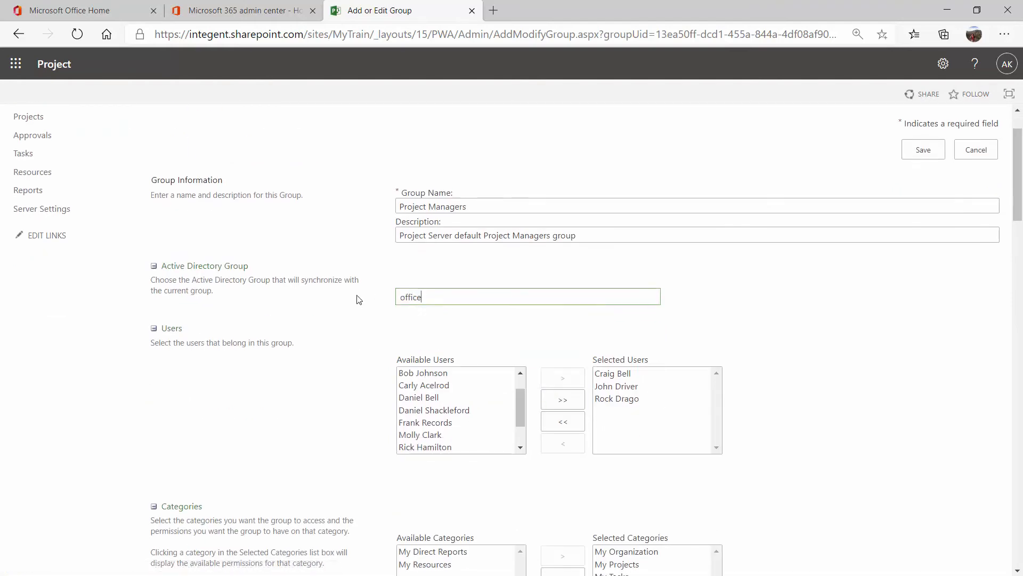
type("project")
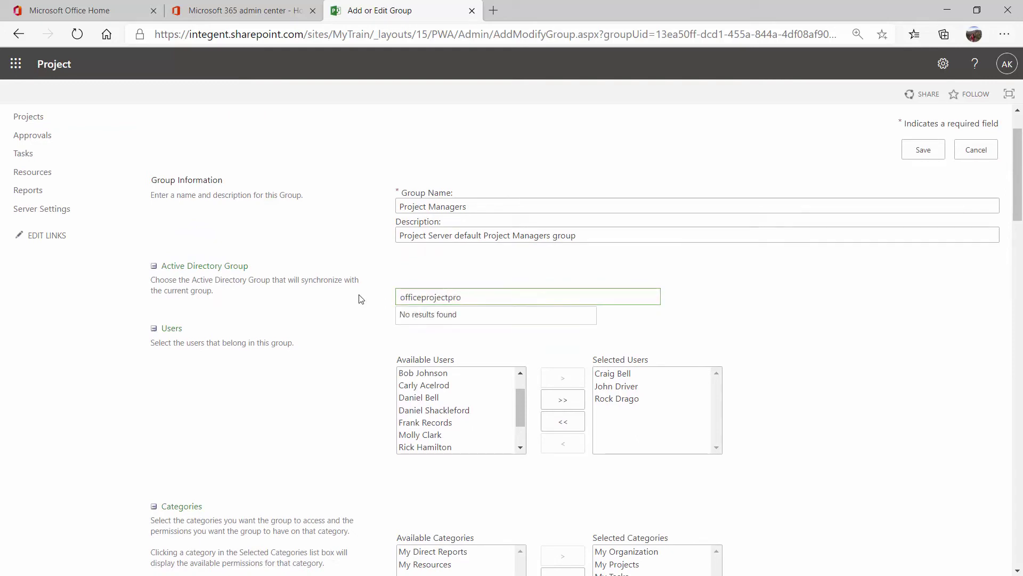
type("project")
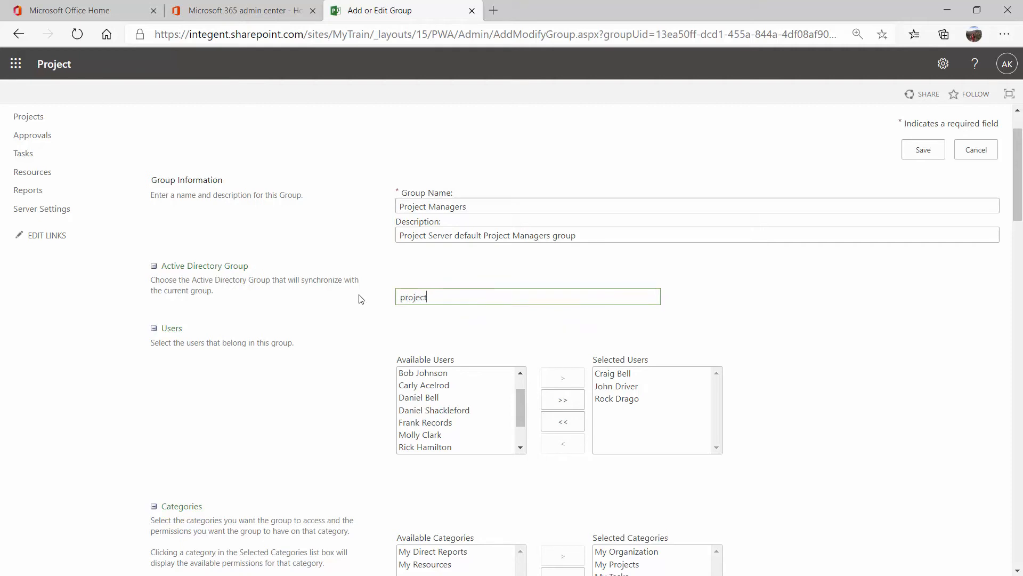
left_click(527, 296)
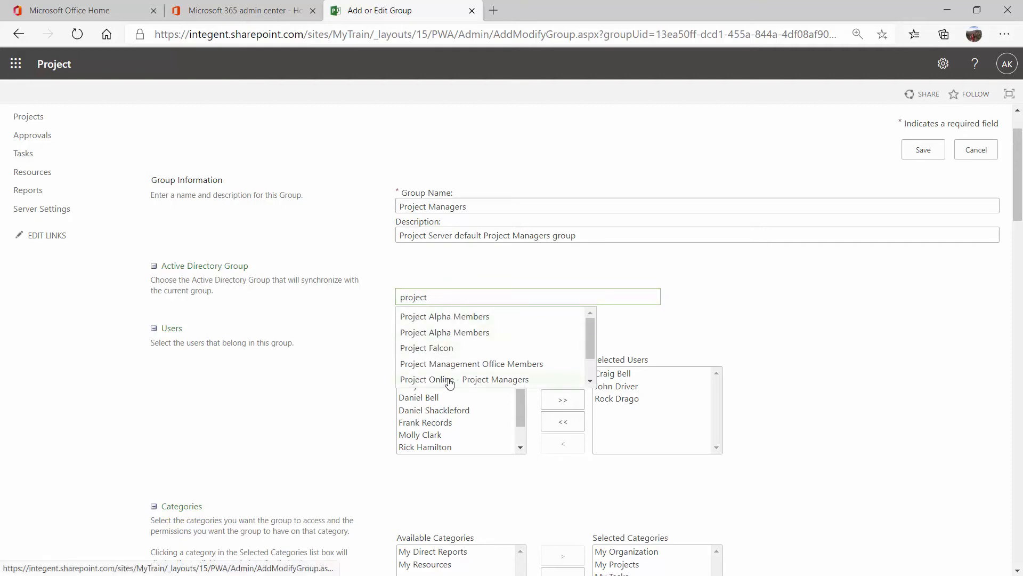
mouse_move(448, 382)
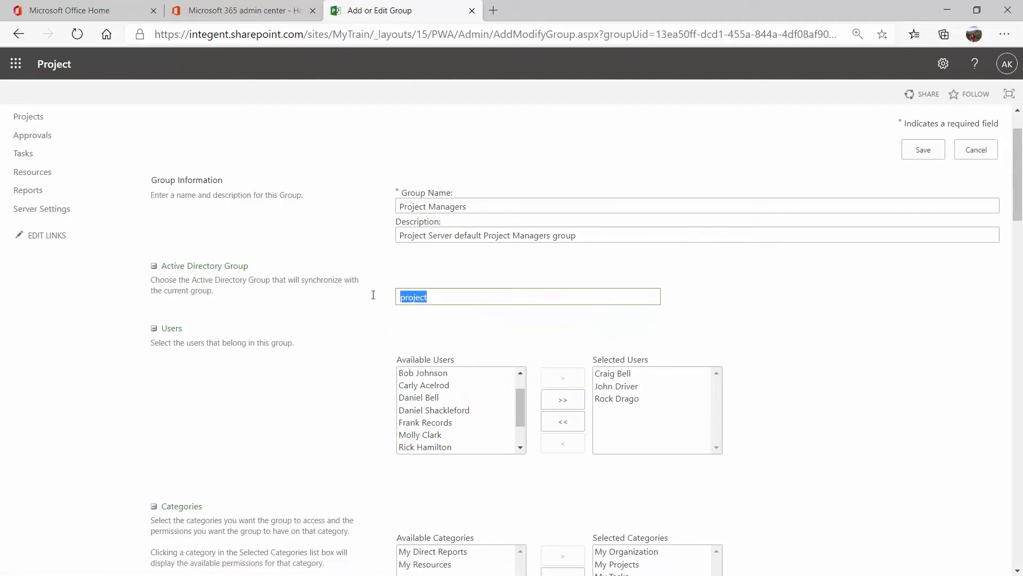
type("office")
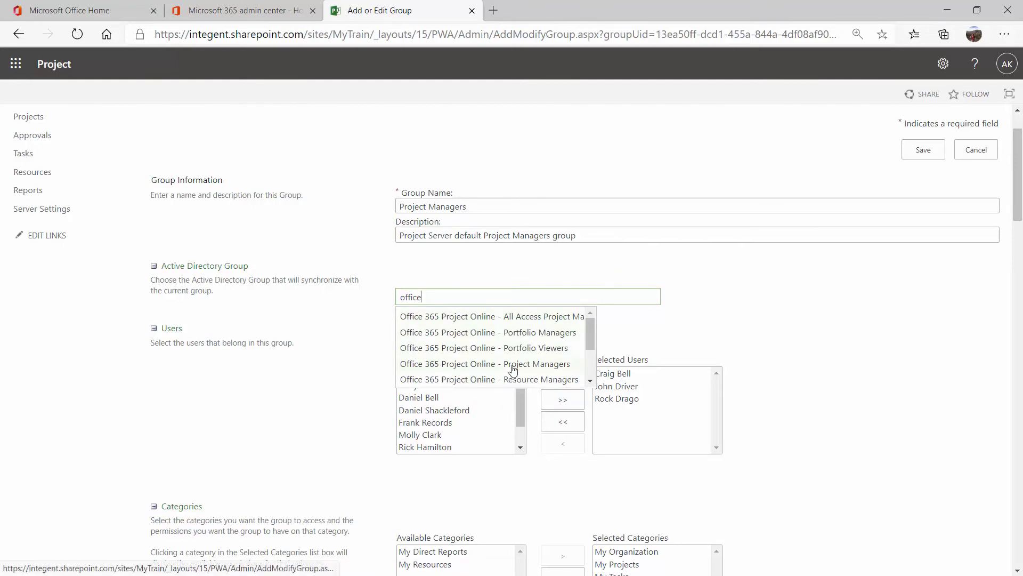
left_click(513, 363)
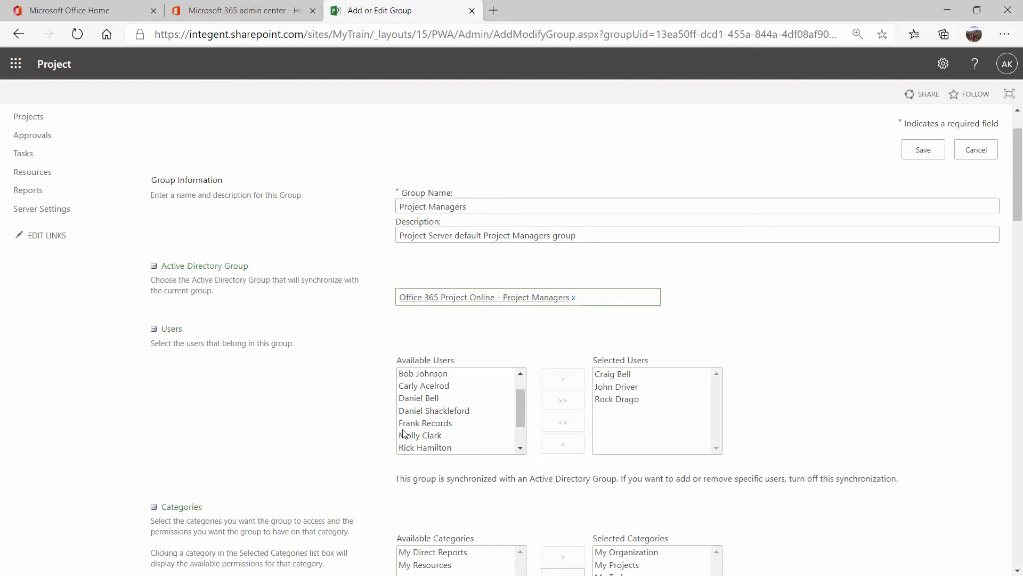
mouse_move(908, 488)
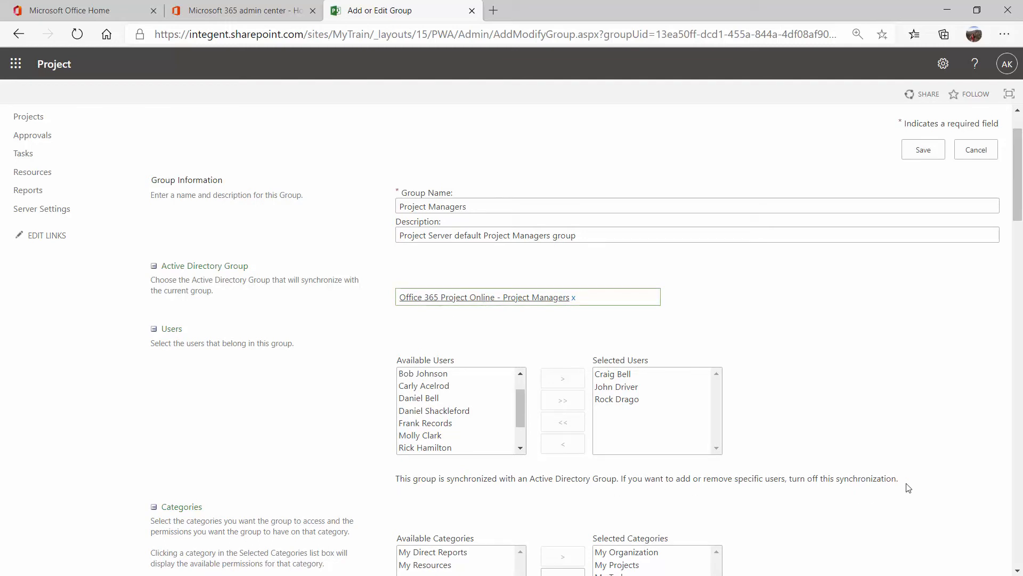
left_click(612, 296)
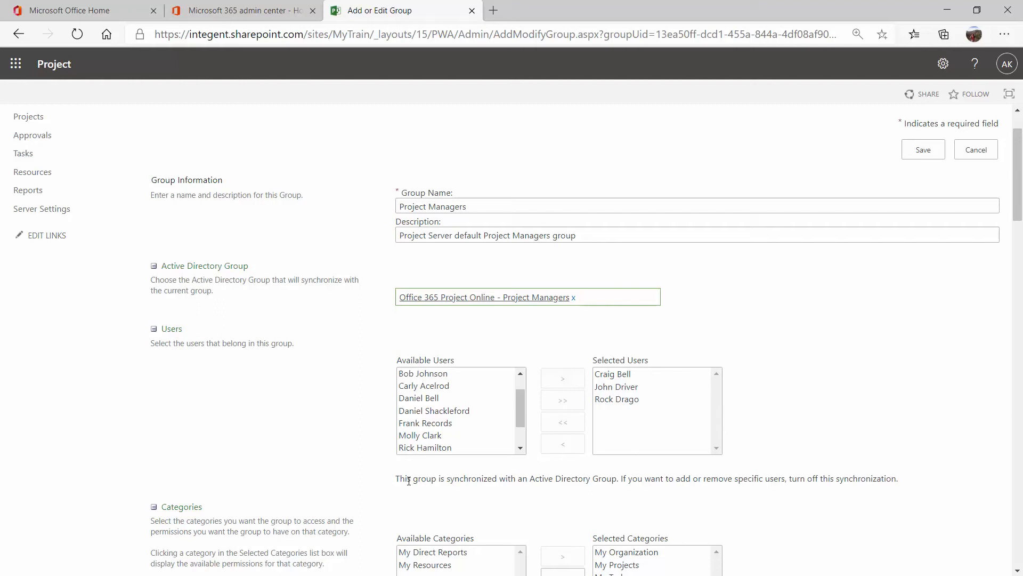
mouse_move(624, 409)
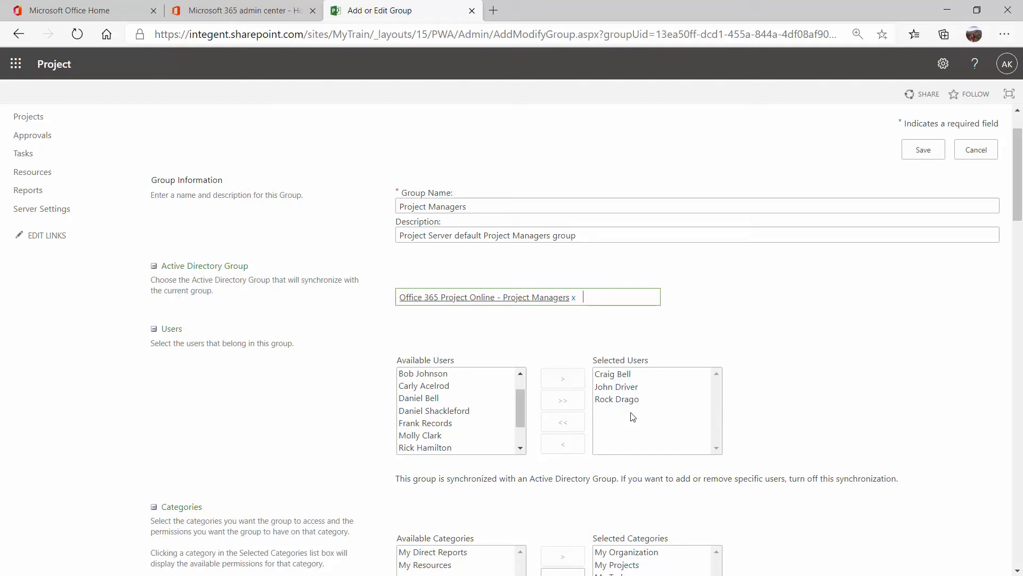
mouse_move(880, 170)
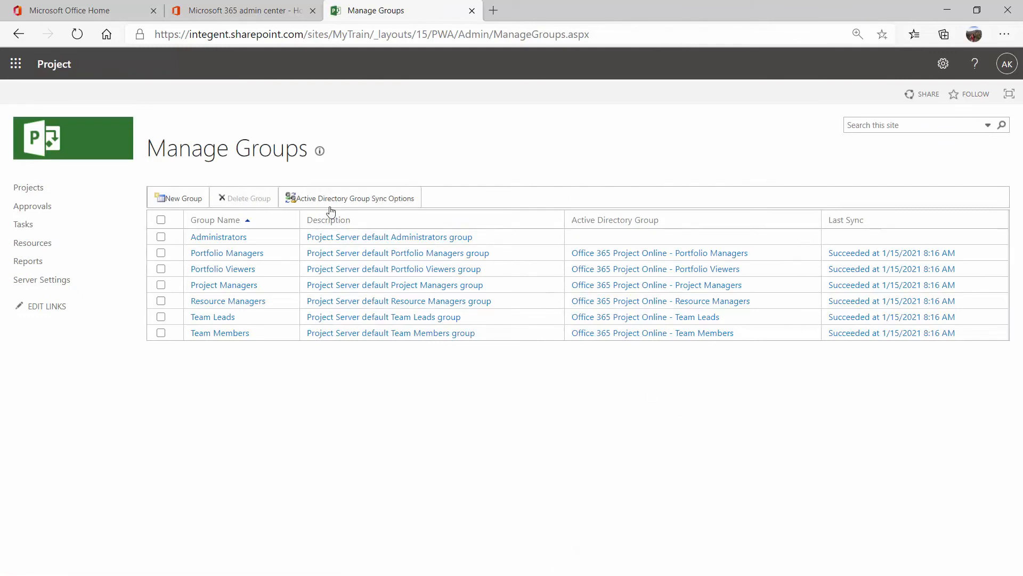
mouse_move(403, 209)
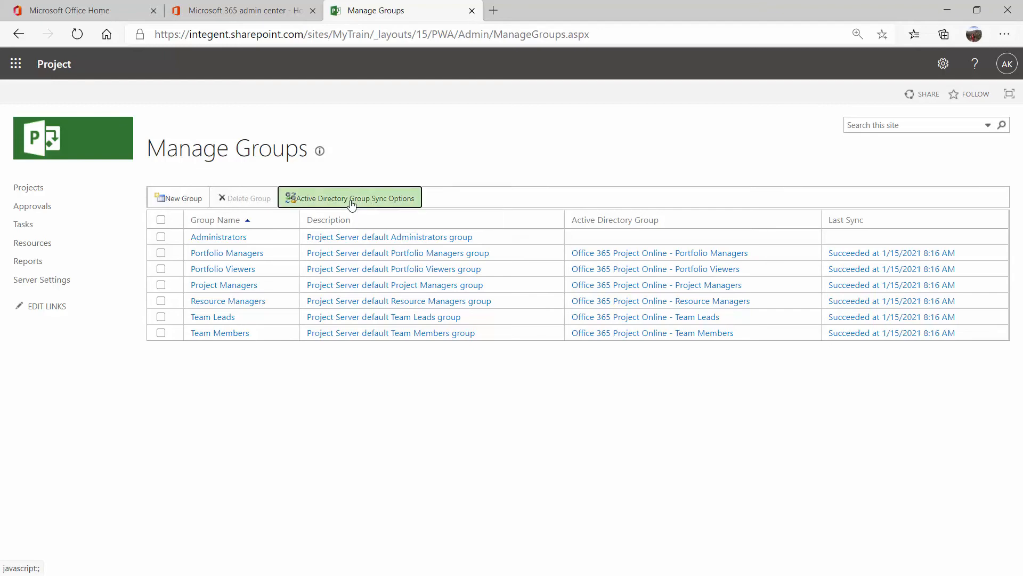
Step: Open the Active Directory Group Sync Options dialog with scheduled synchronization enabled
left_click(351, 198)
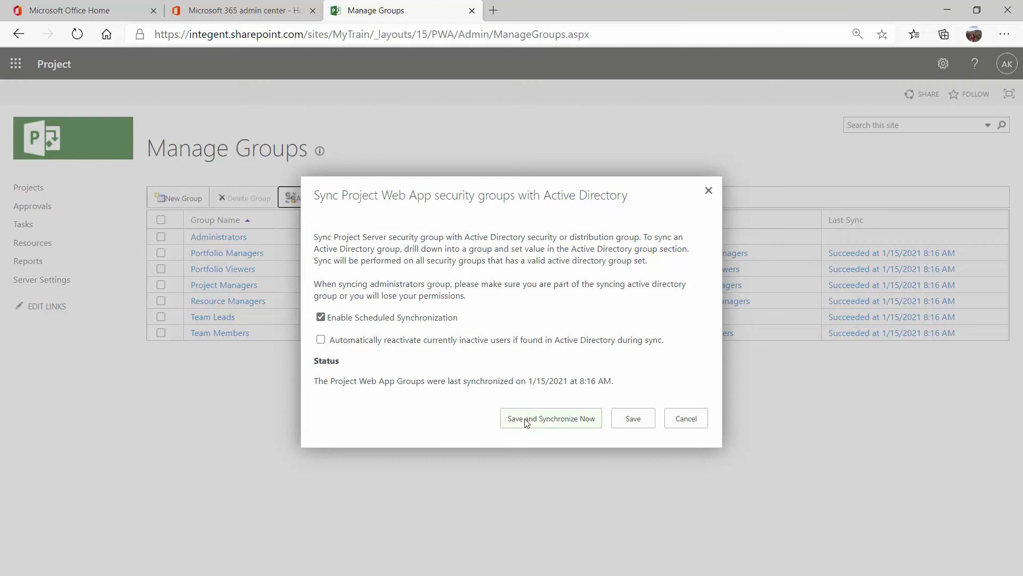
mouse_move(558, 426)
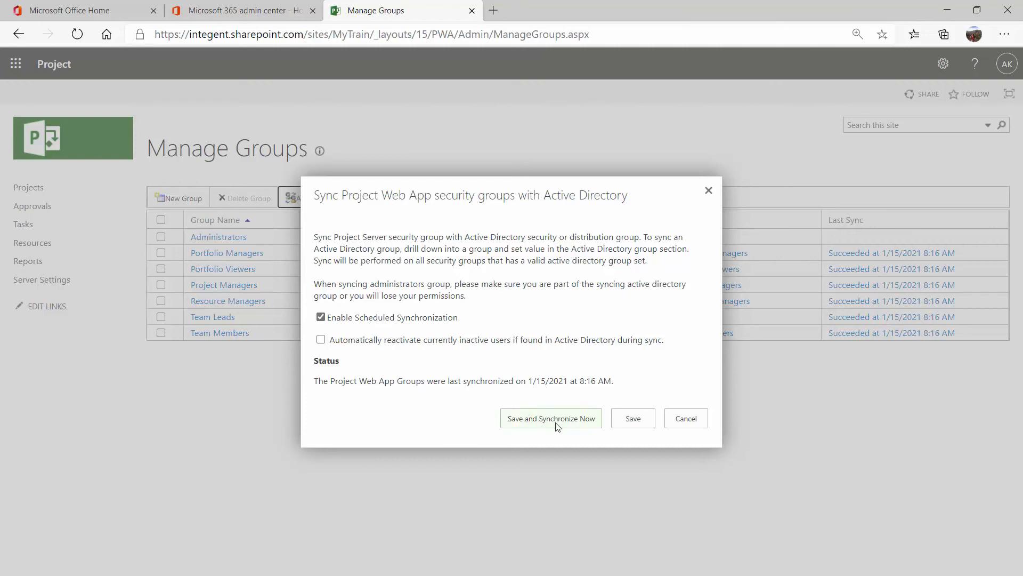
Step: Save and synchronize the linked groups now, confirm the 9:17 AM sync, and return to PWA Server Settings
left_click(551, 418)
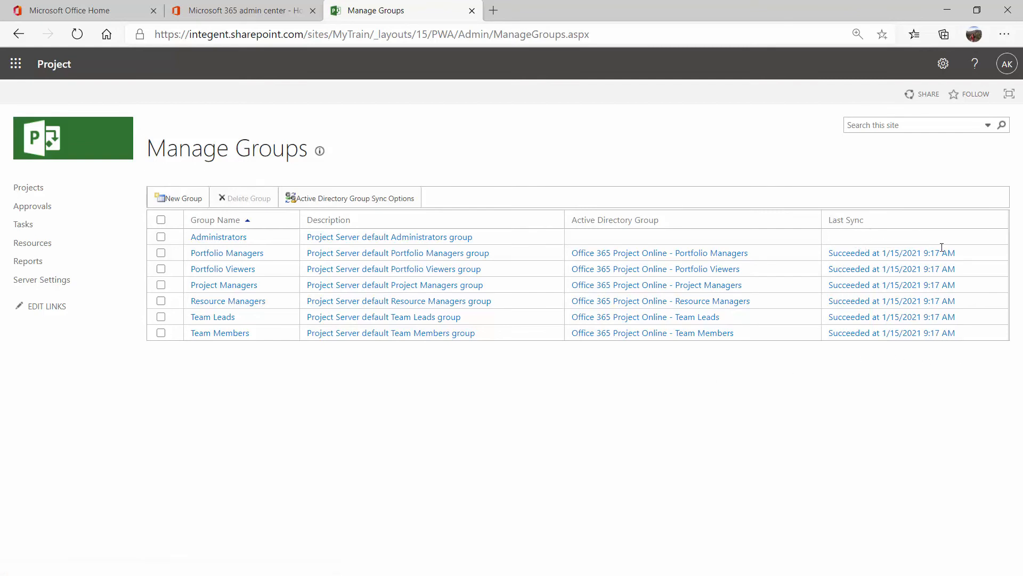
mouse_move(536, 415)
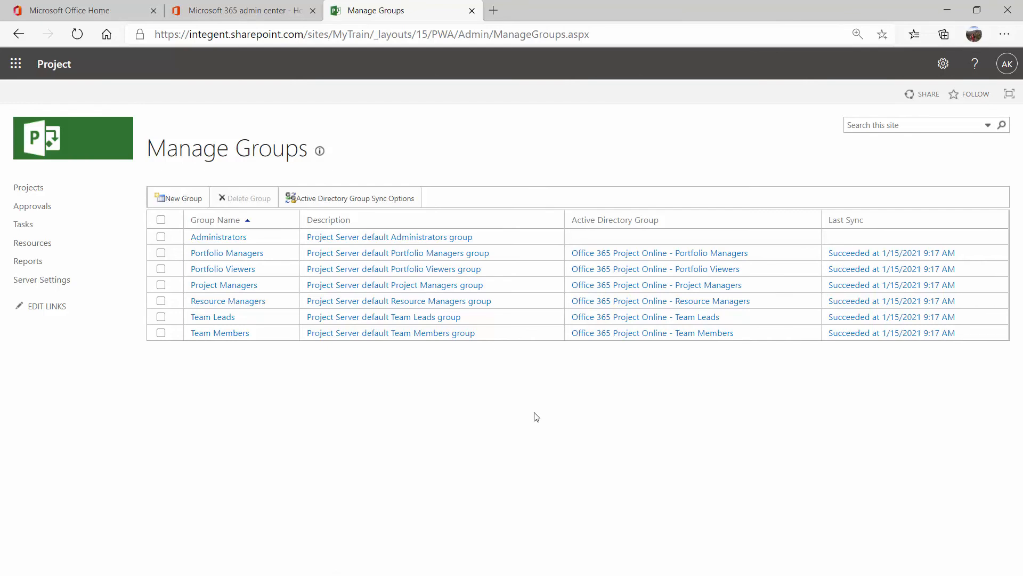
mouse_move(286, 400)
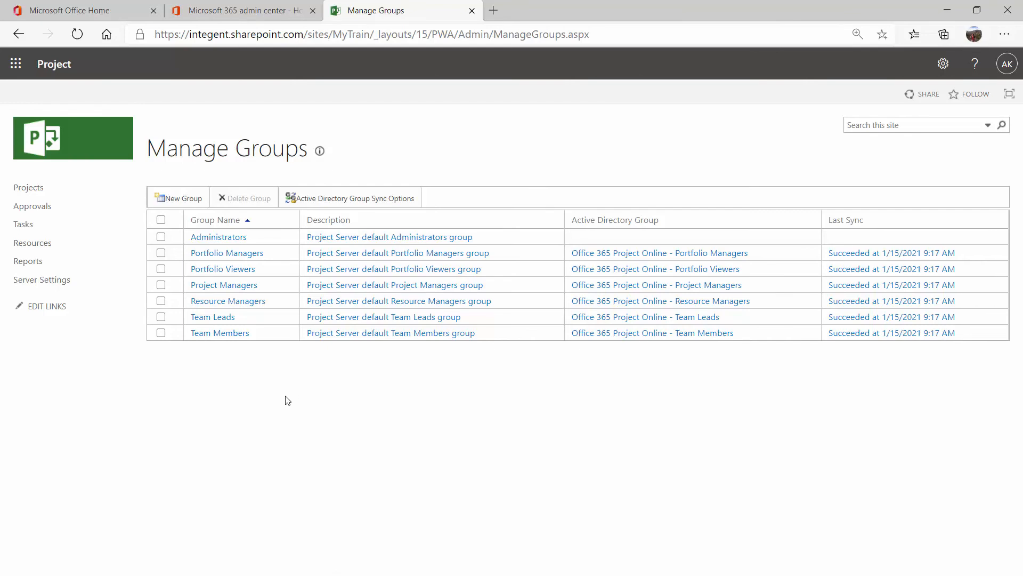
mouse_move(222, 292)
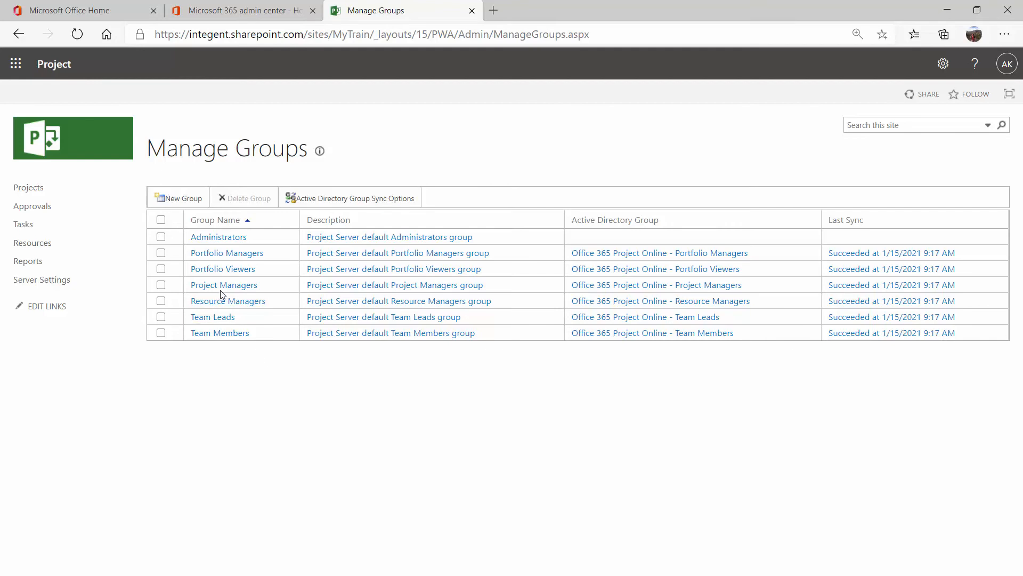
mouse_move(223, 289)
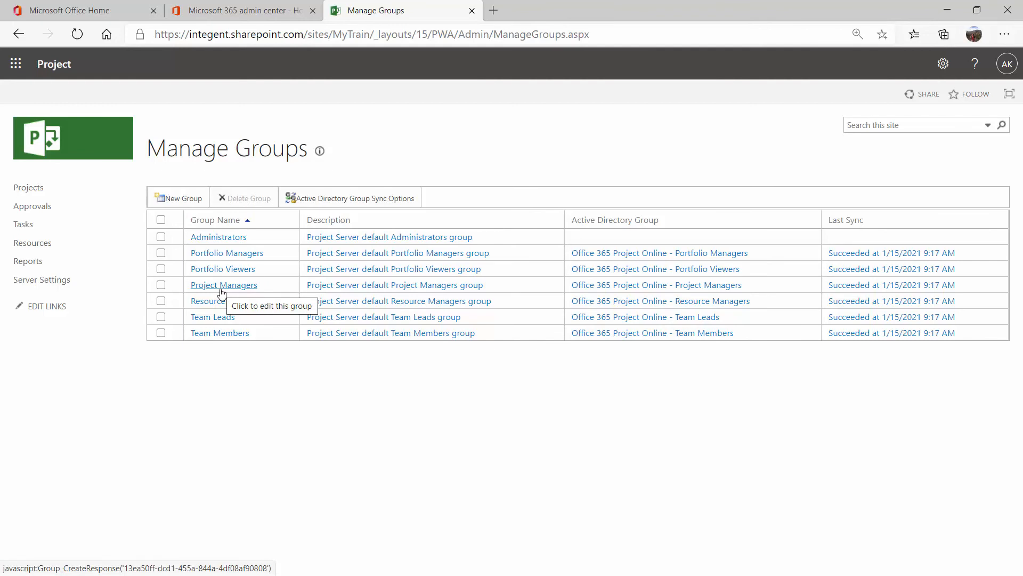
left_click(41, 279)
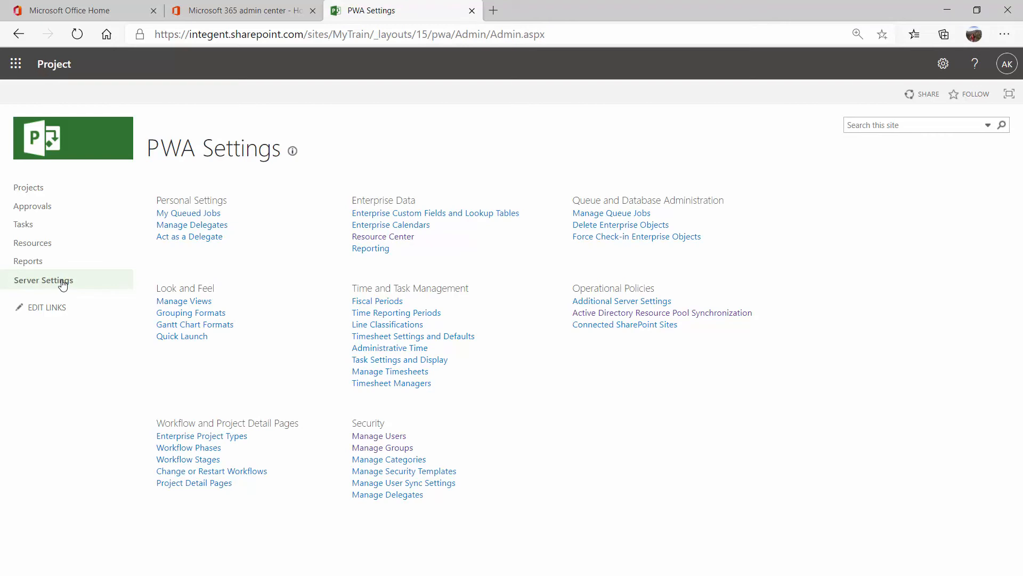
left_click(677, 313)
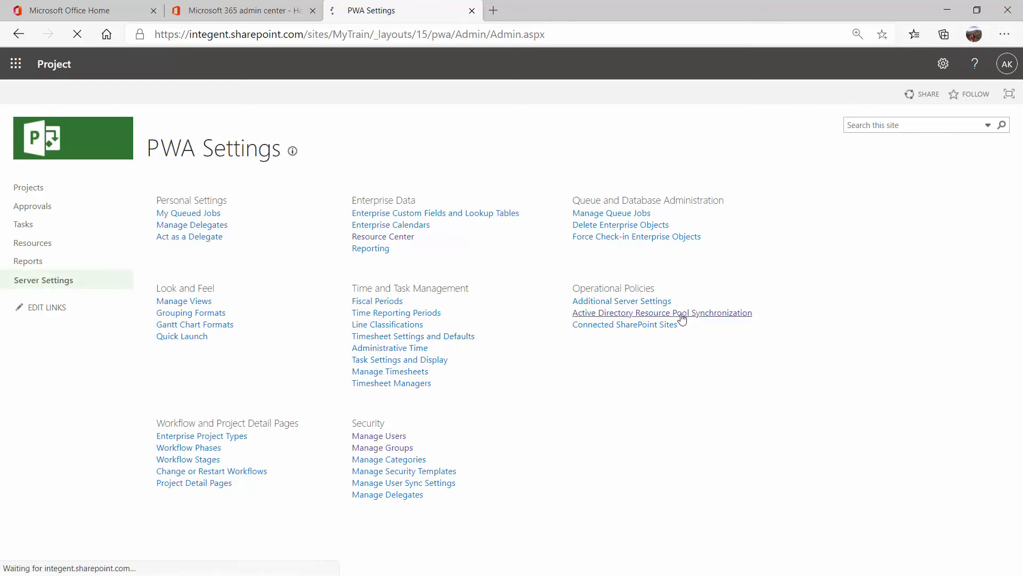
left_click(663, 314)
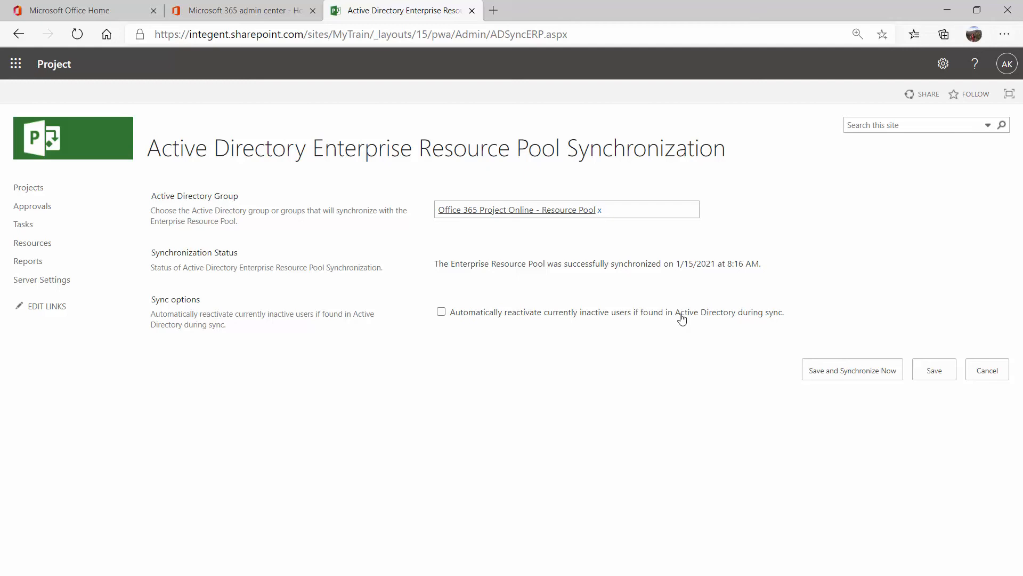
mouse_move(680, 315)
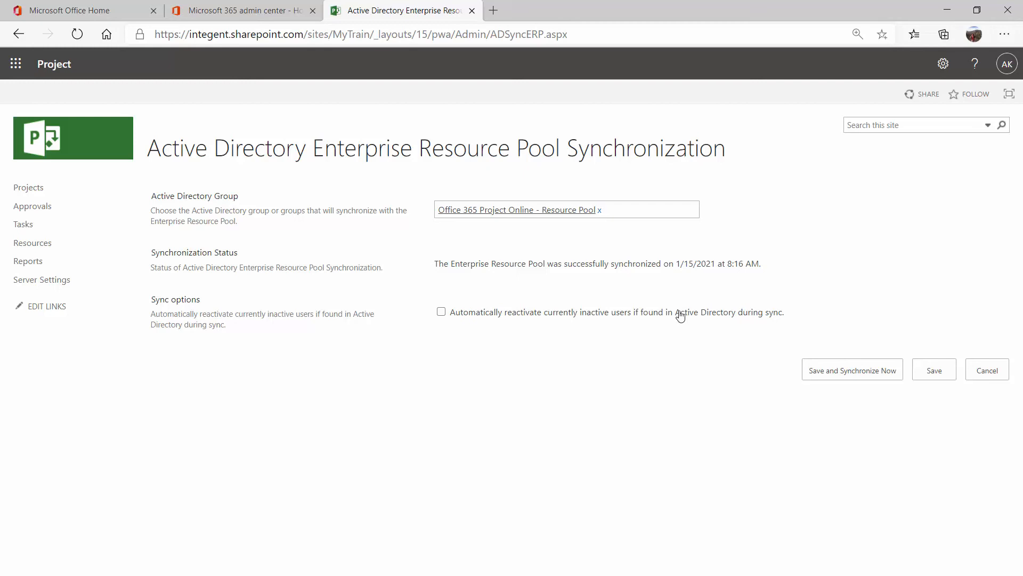
mouse_move(336, 233)
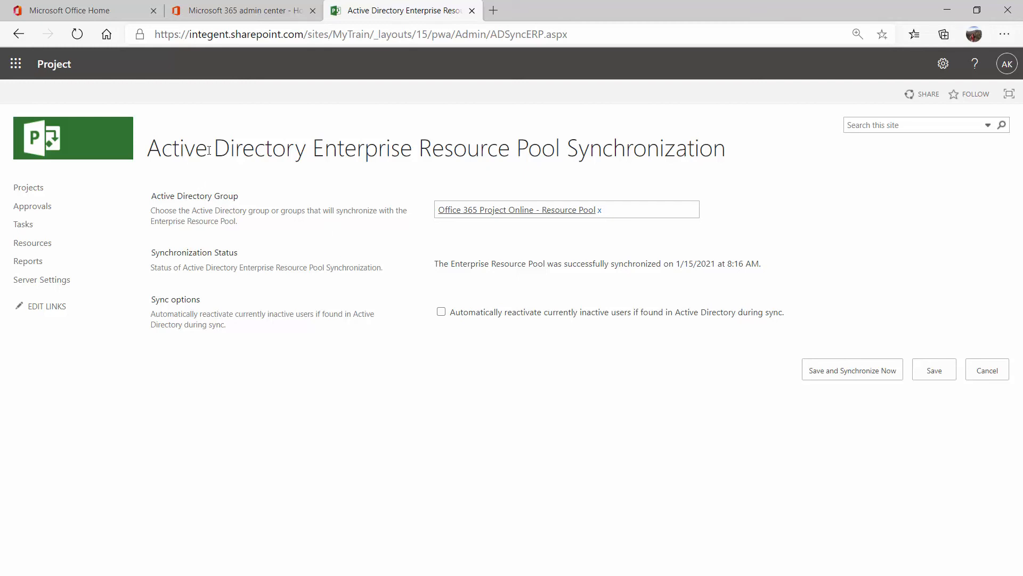
mouse_move(216, 134)
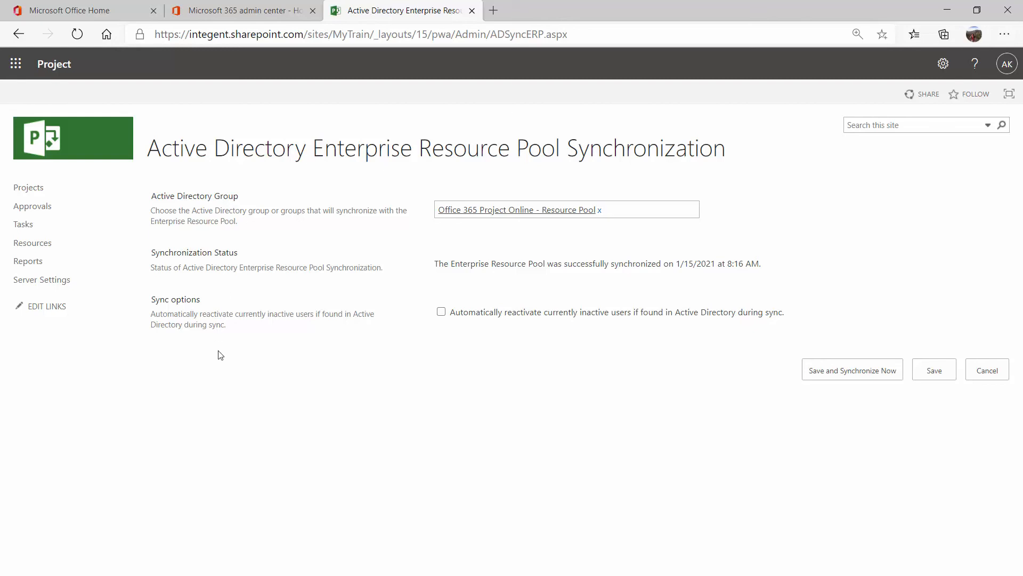
mouse_move(513, 479)
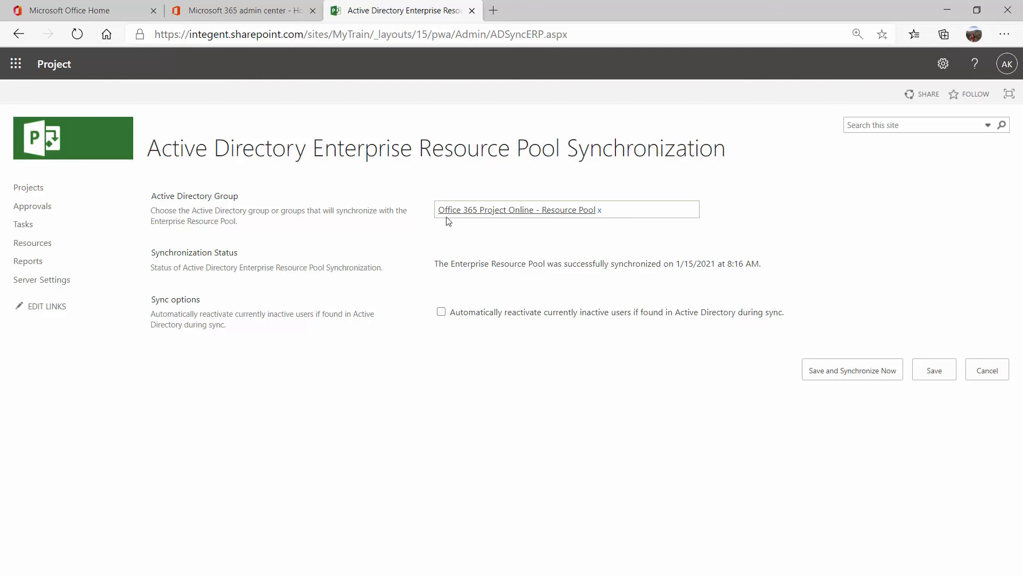
mouse_move(474, 210)
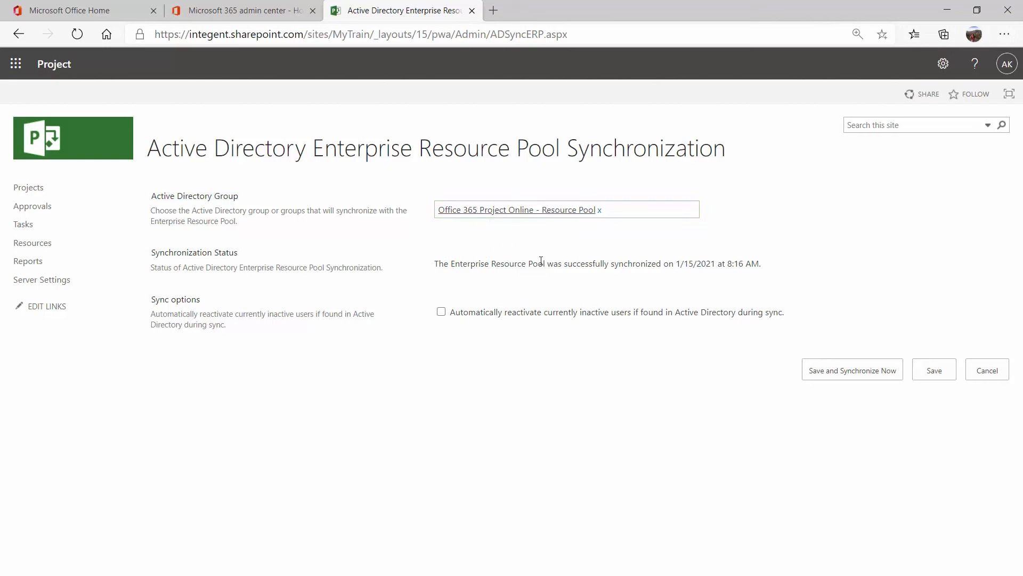
mouse_move(466, 262)
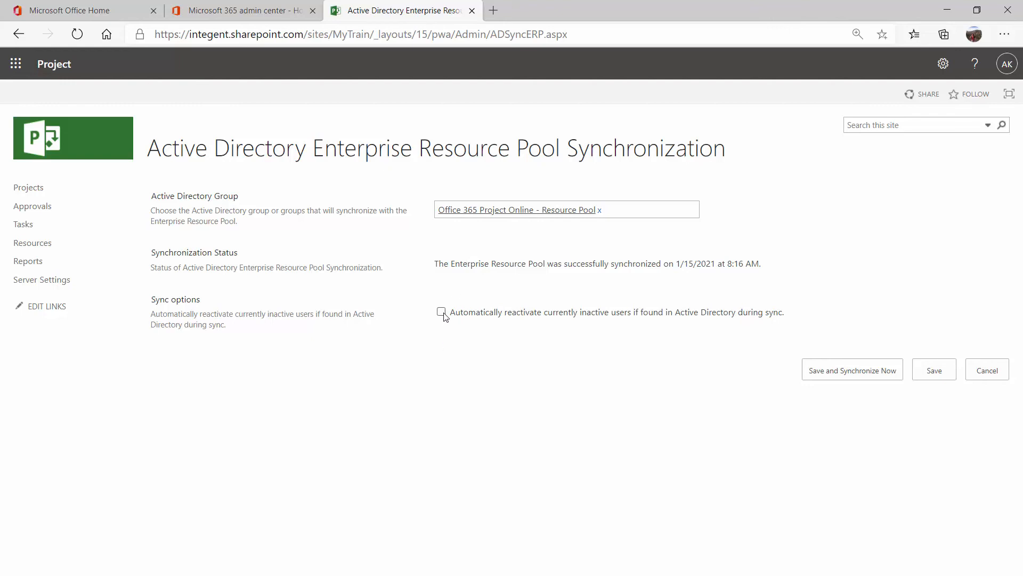
mouse_move(705, 323)
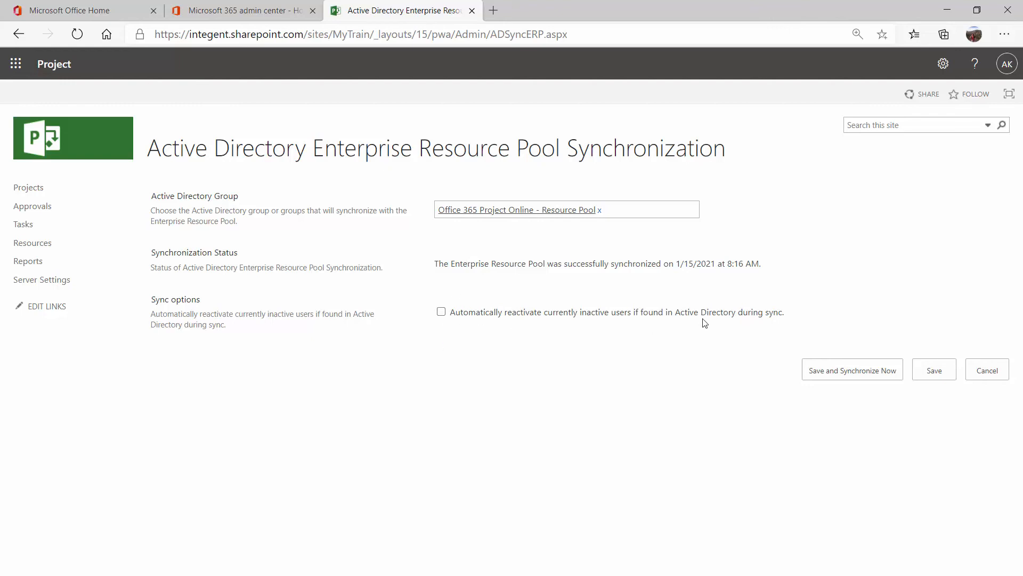
mouse_move(708, 324)
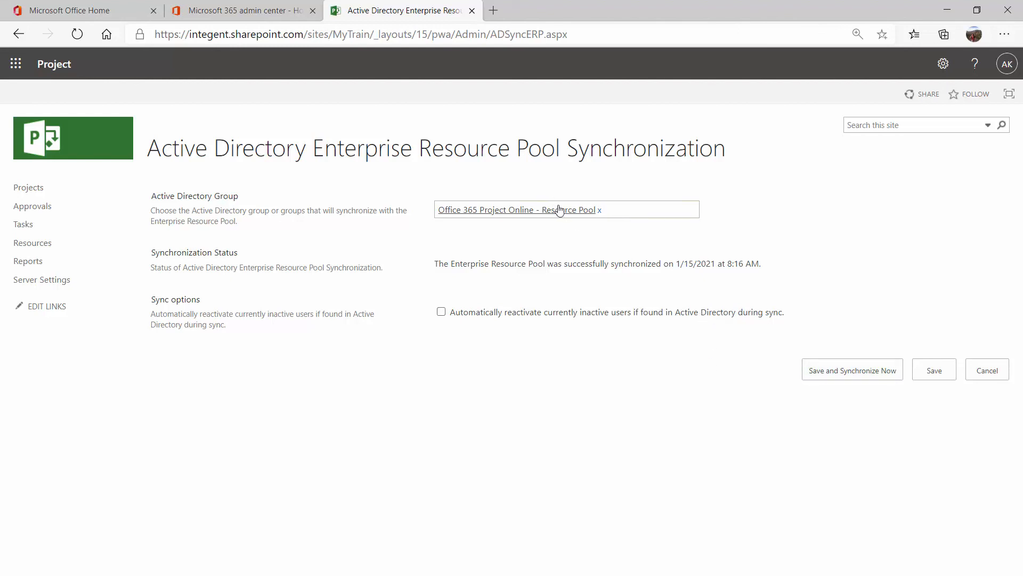
mouse_move(857, 368)
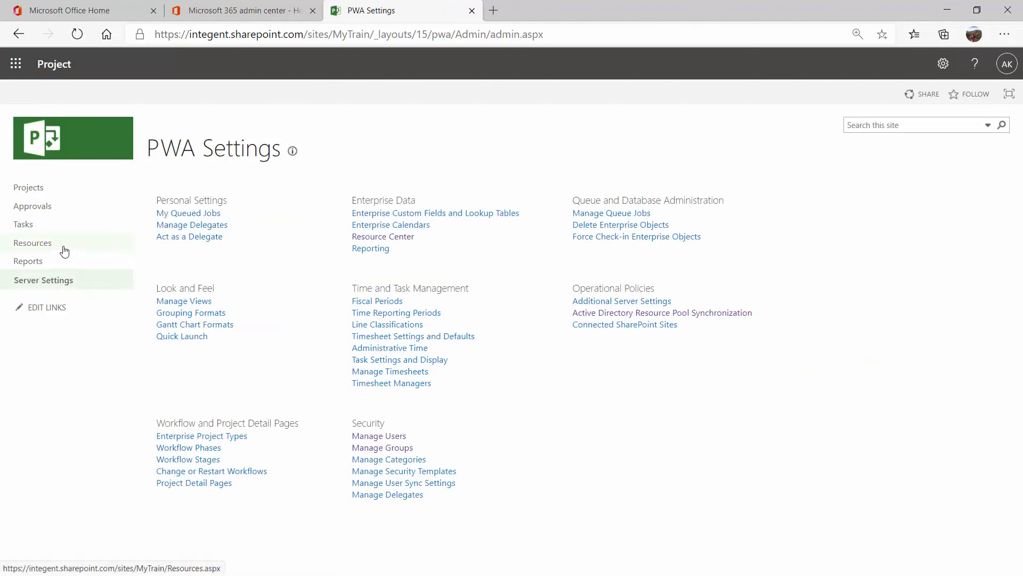
Step: Review the 13 synced work resources in Resource Center, then return to the Resource Pool group in the admin center
left_click(32, 243)
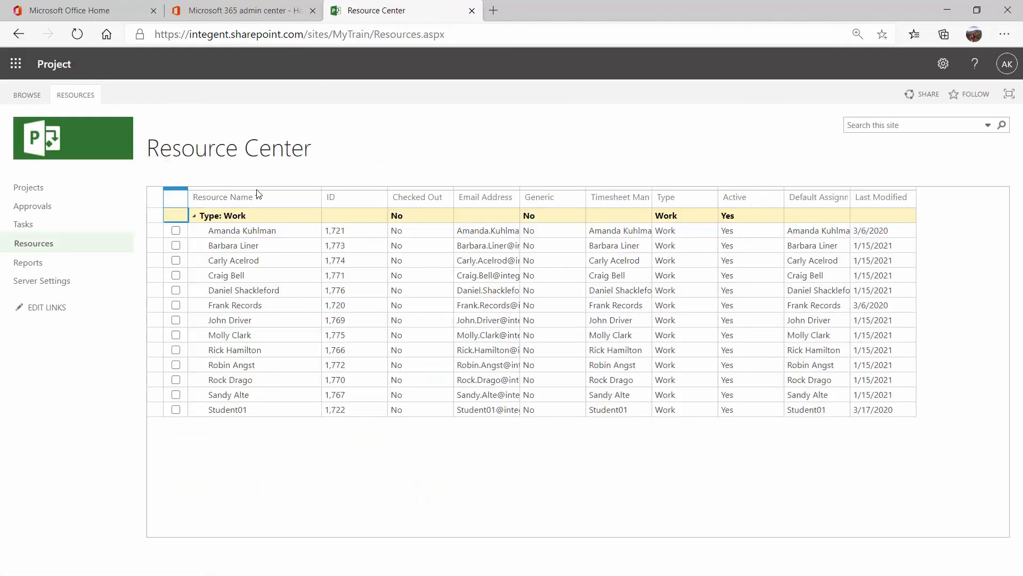
left_click(222, 196)
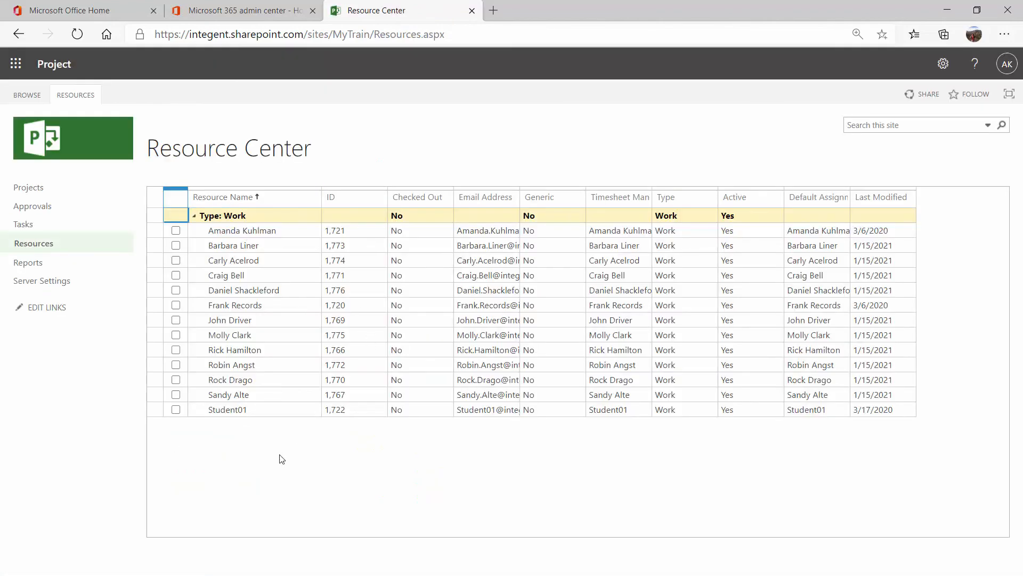
mouse_move(267, 440)
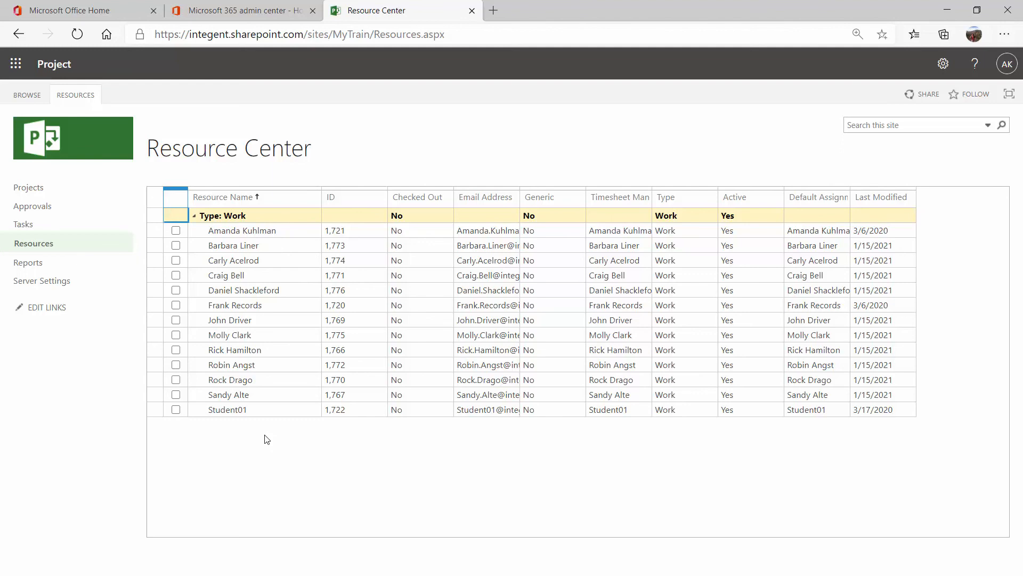
mouse_move(250, 390)
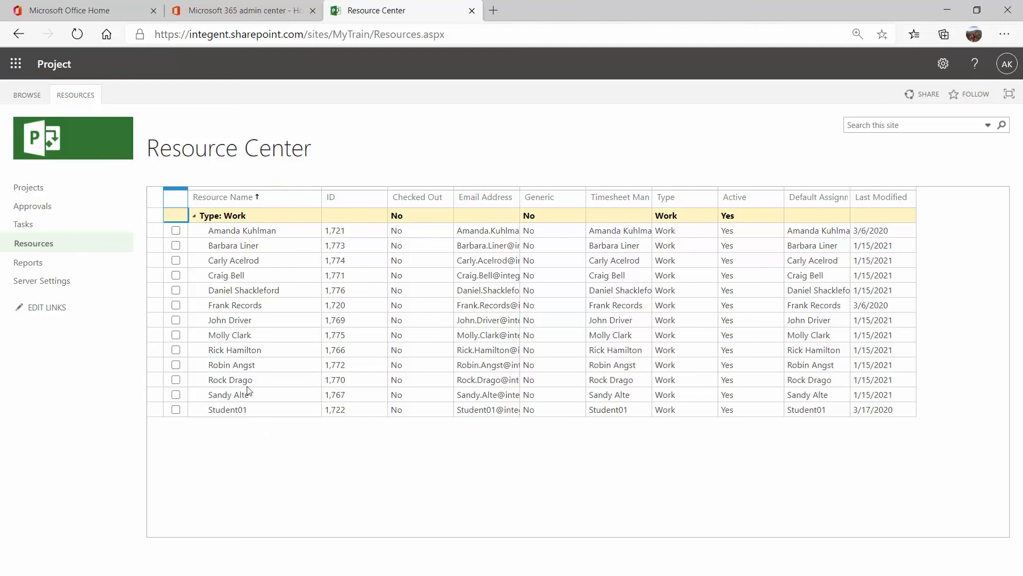
mouse_move(516, 456)
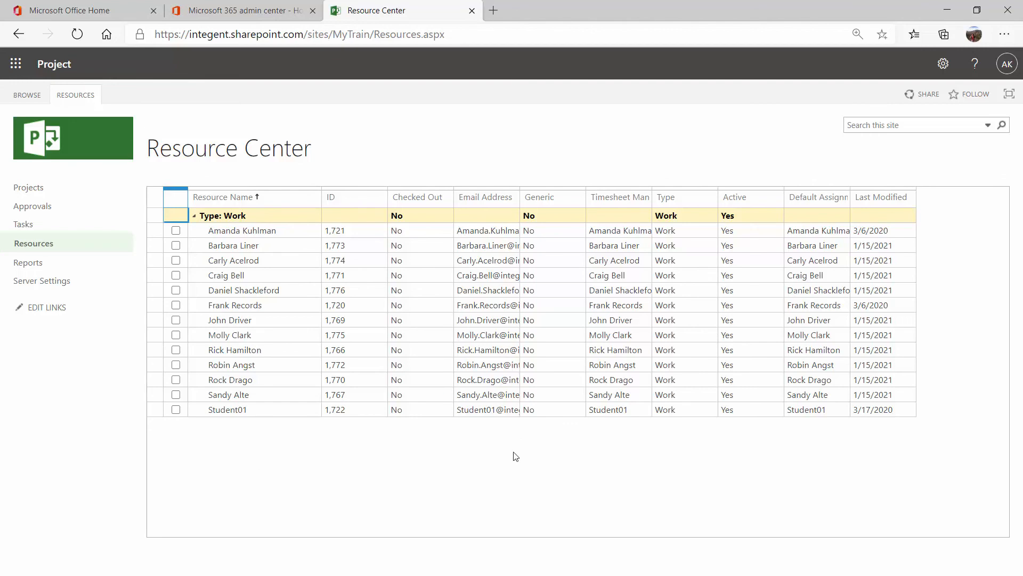
mouse_move(513, 462)
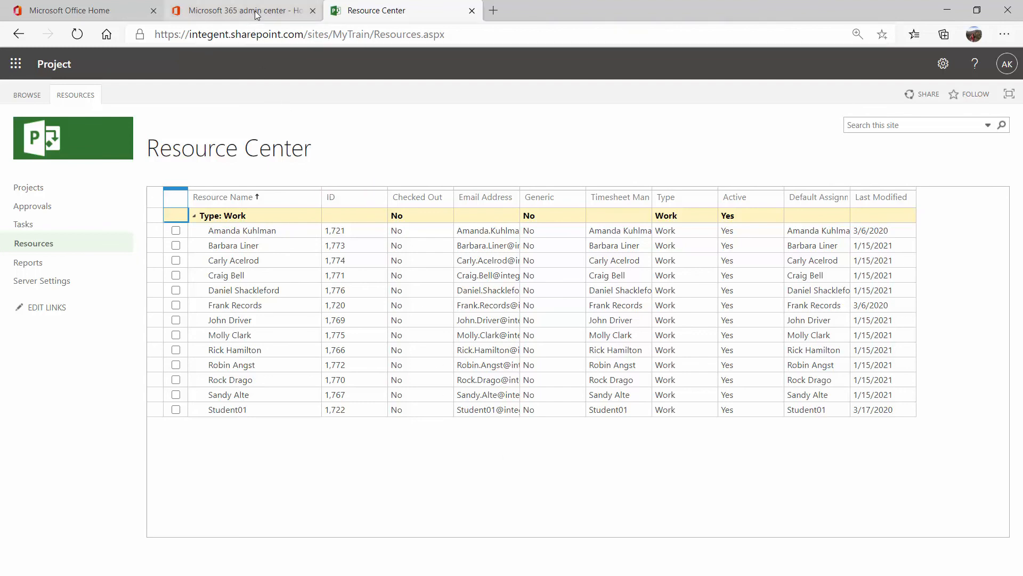
left_click(243, 11)
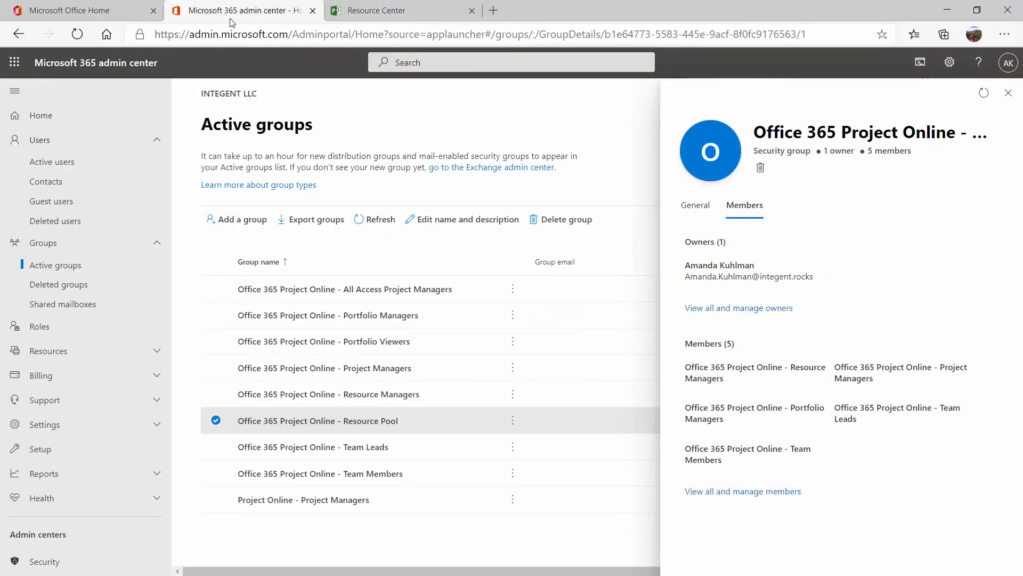